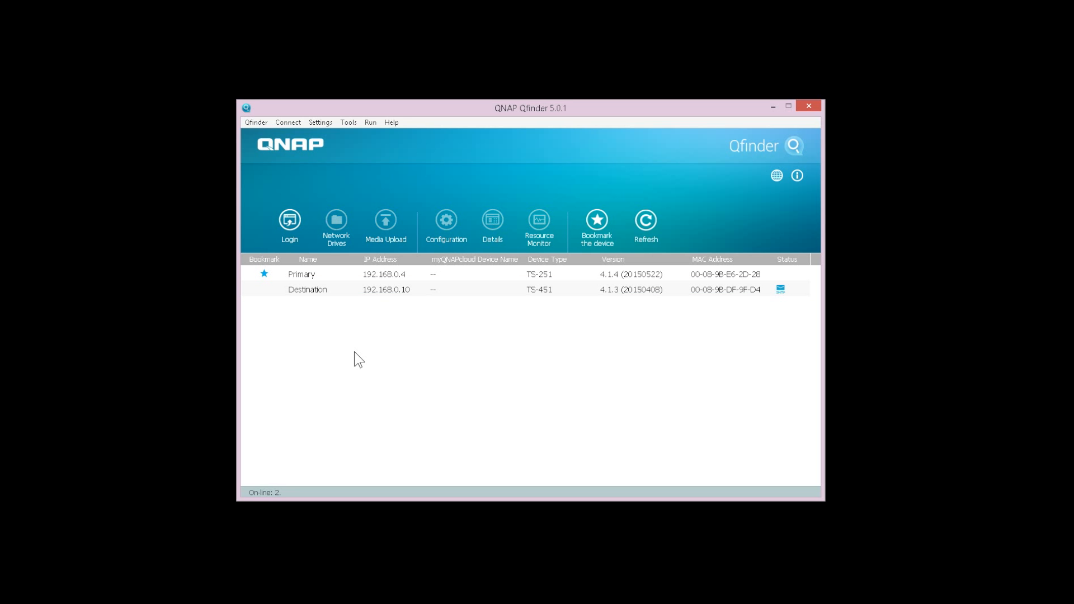
pyautogui.moveTo(341, 285)
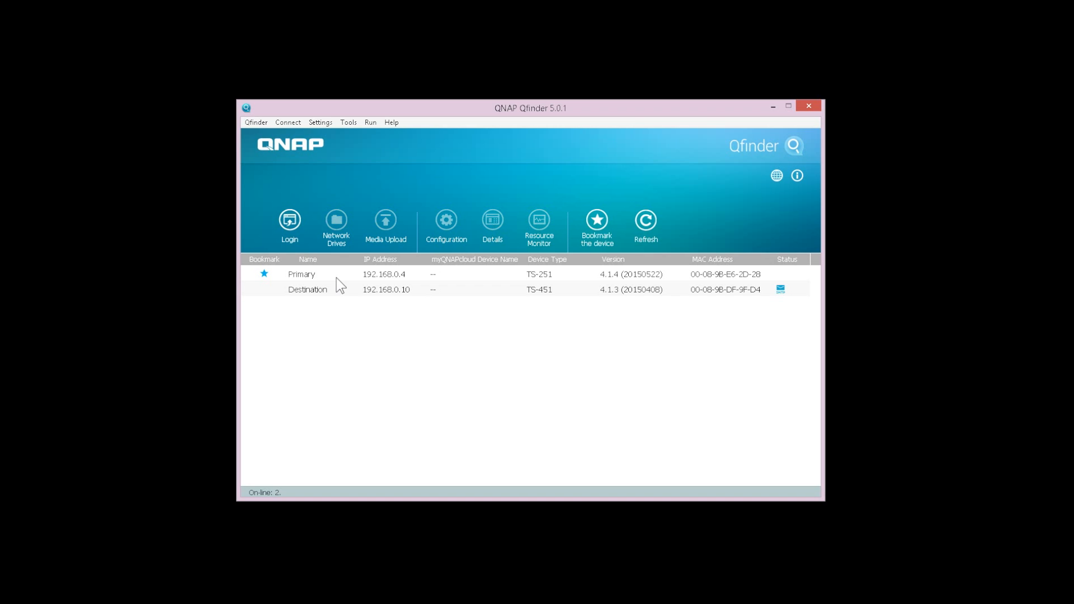
# Select the Primary and Destination NAS, then open Backup Station on Destination
pyautogui.click(301, 274)
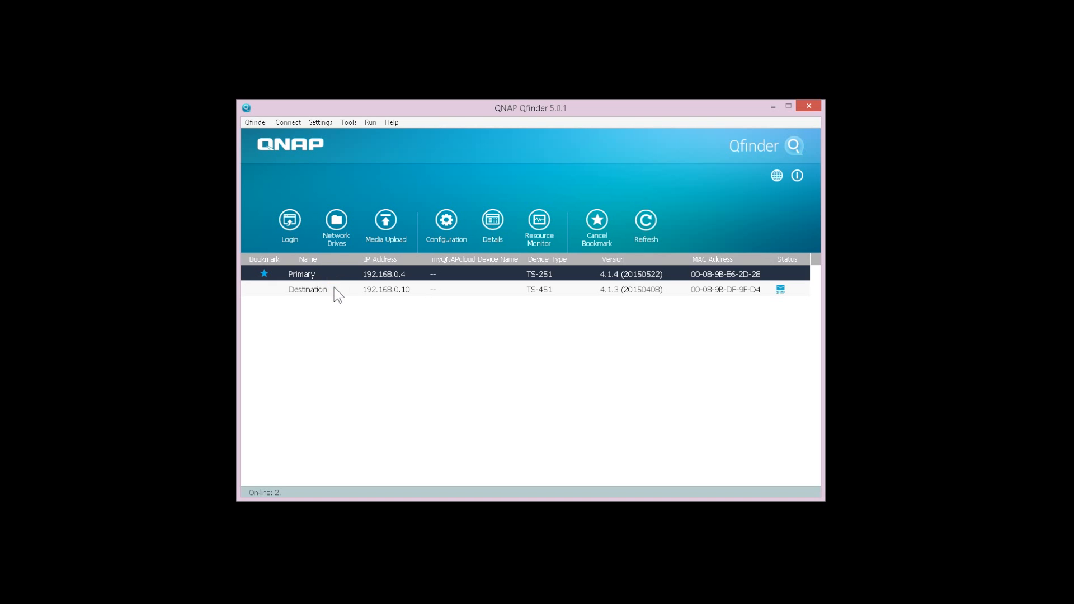
pyautogui.click(307, 289)
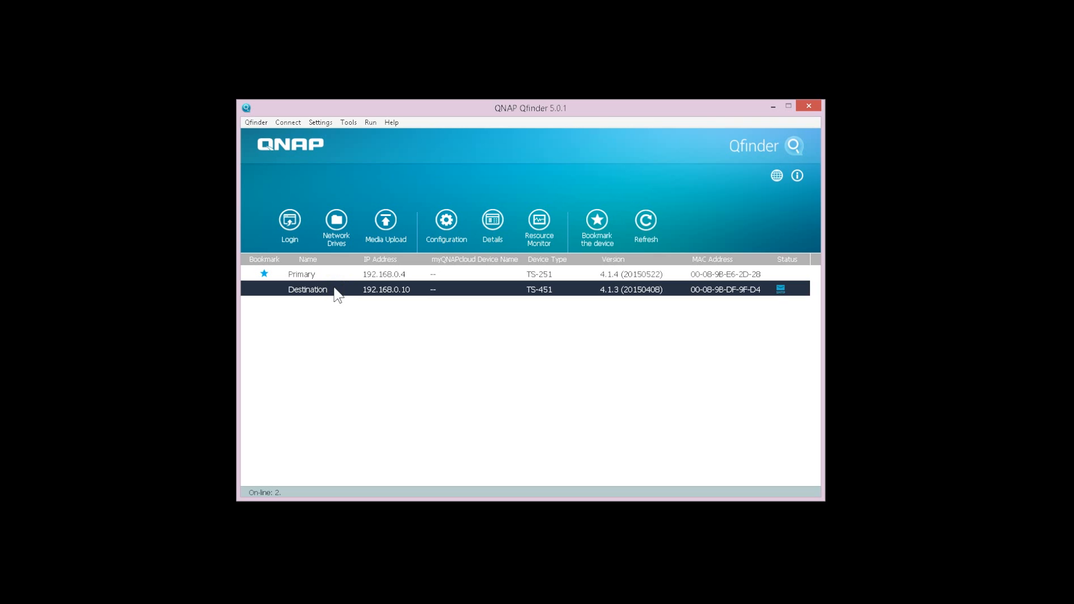
pyautogui.moveTo(336, 281)
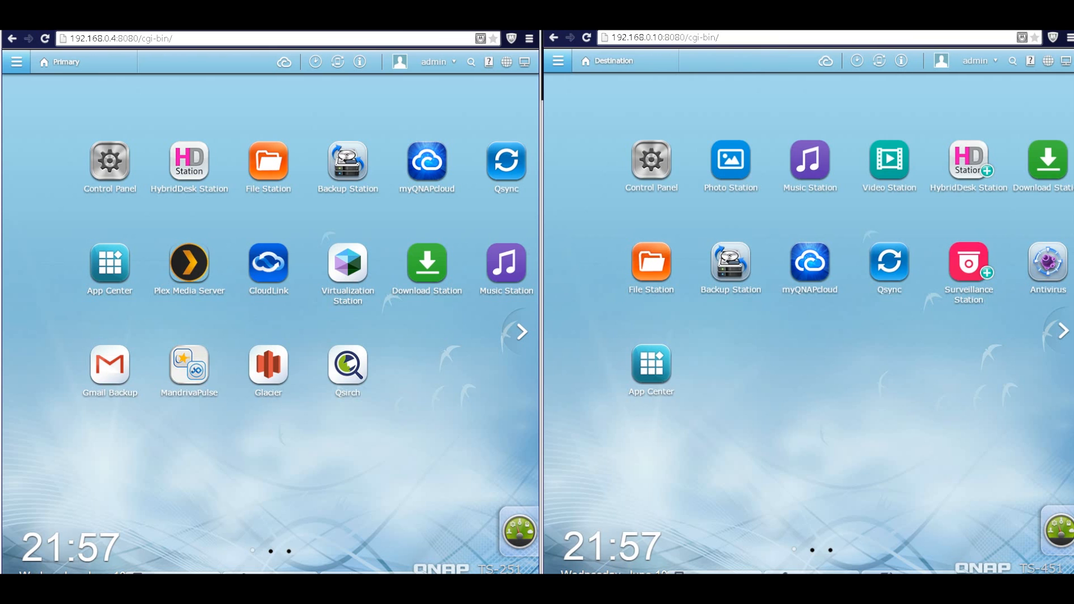
pyautogui.moveTo(733, 115)
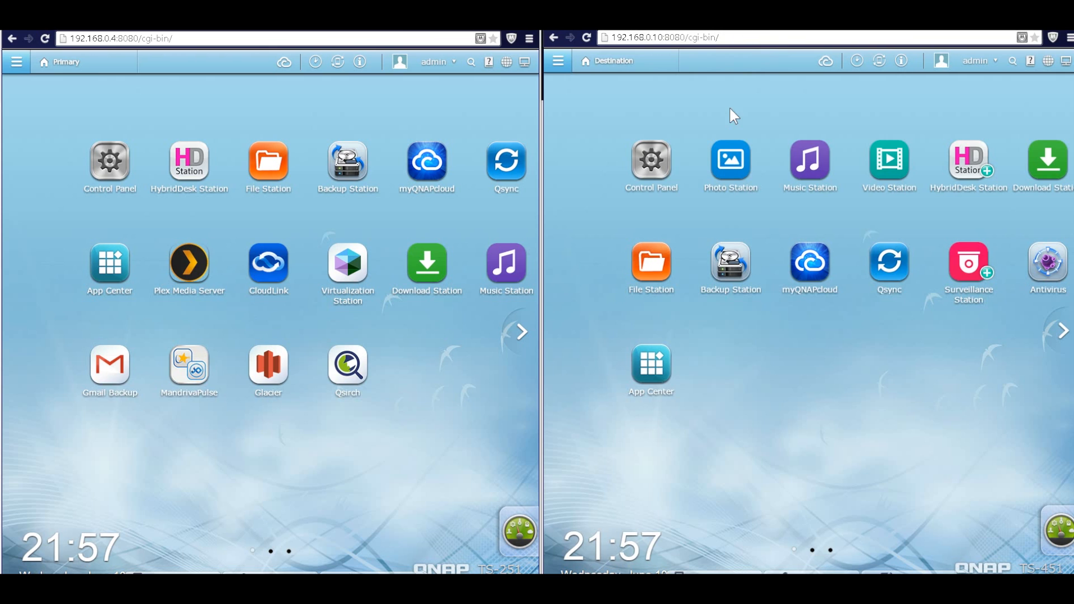
pyautogui.moveTo(767, 375)
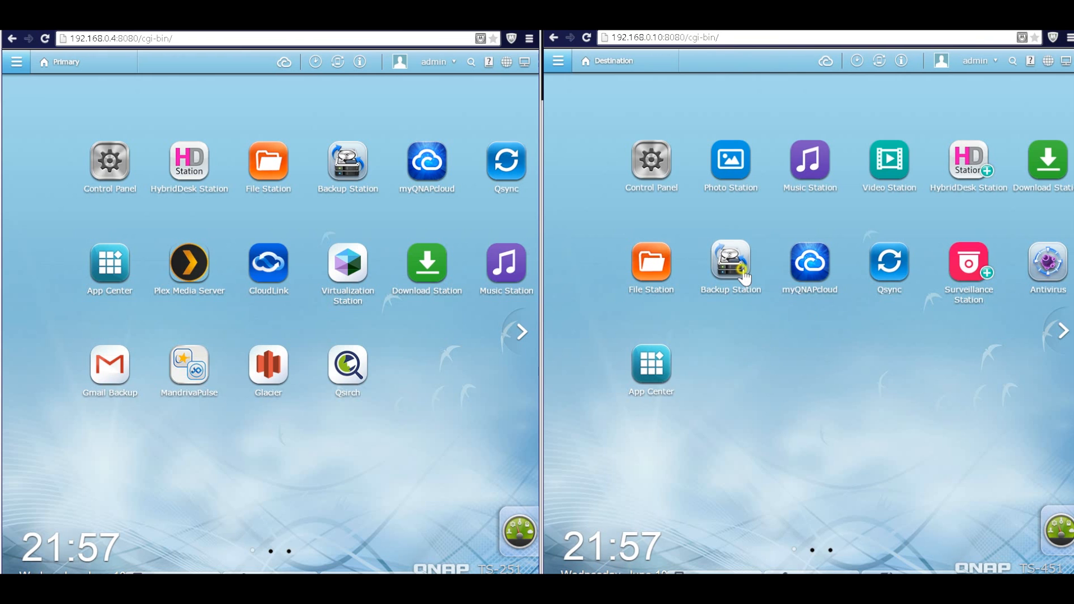
pyautogui.click(730, 263)
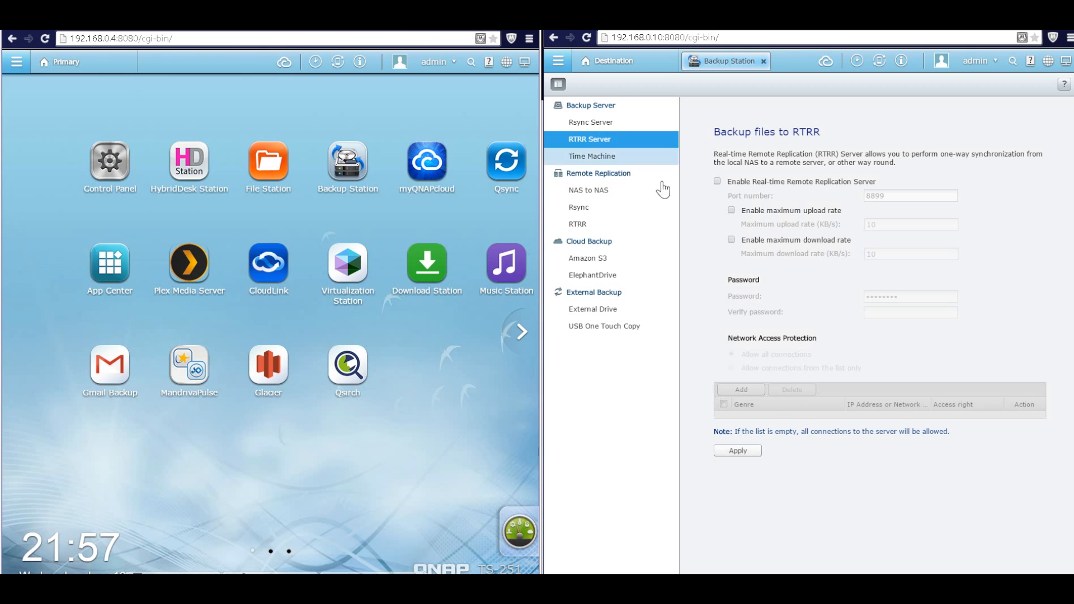
# Enable Destination's Real-time Remote Replication Server with a verified password, then close Backup Station
pyautogui.click(717, 181)
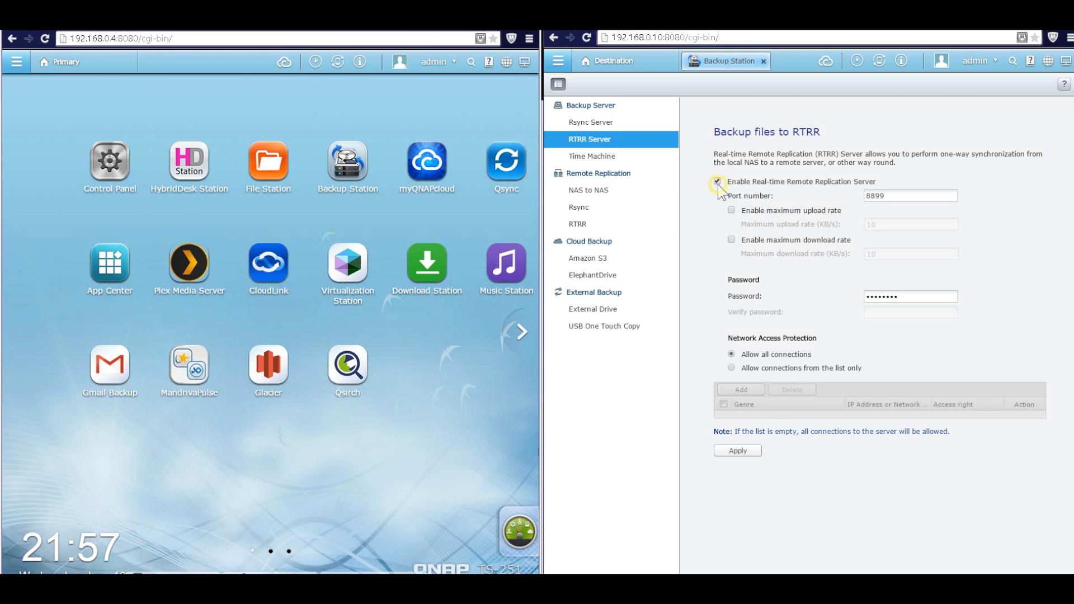
pyautogui.click(718, 181)
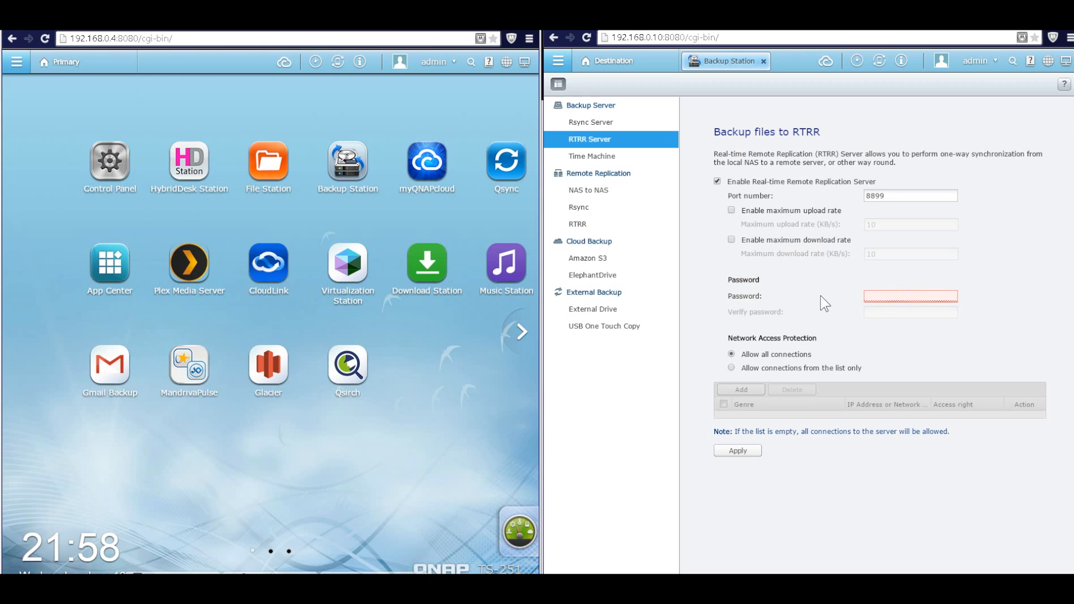
pyautogui.write('•••••')
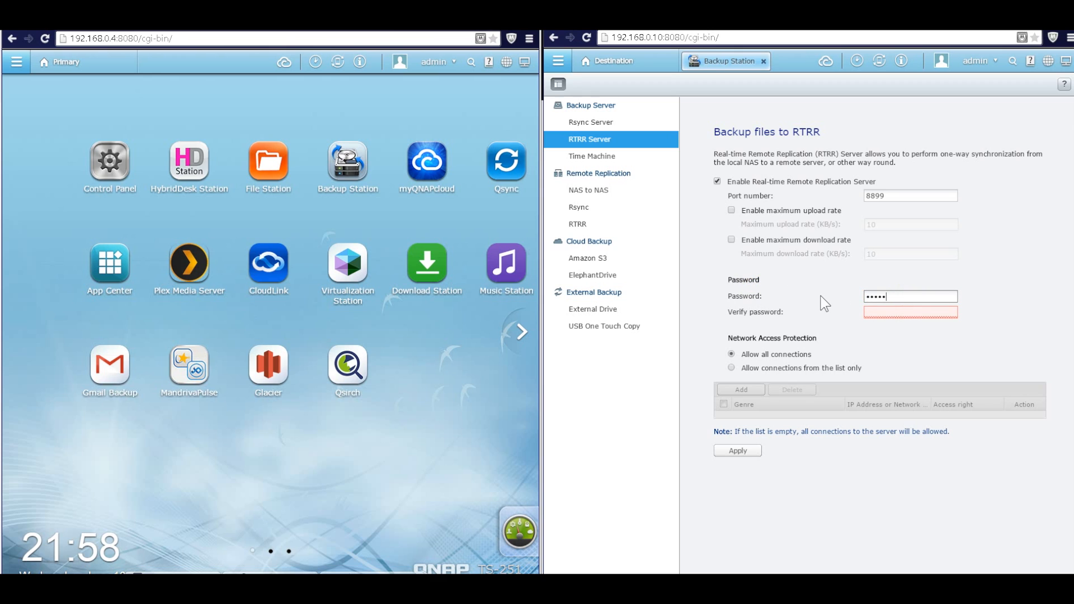
pyautogui.write('•••••')
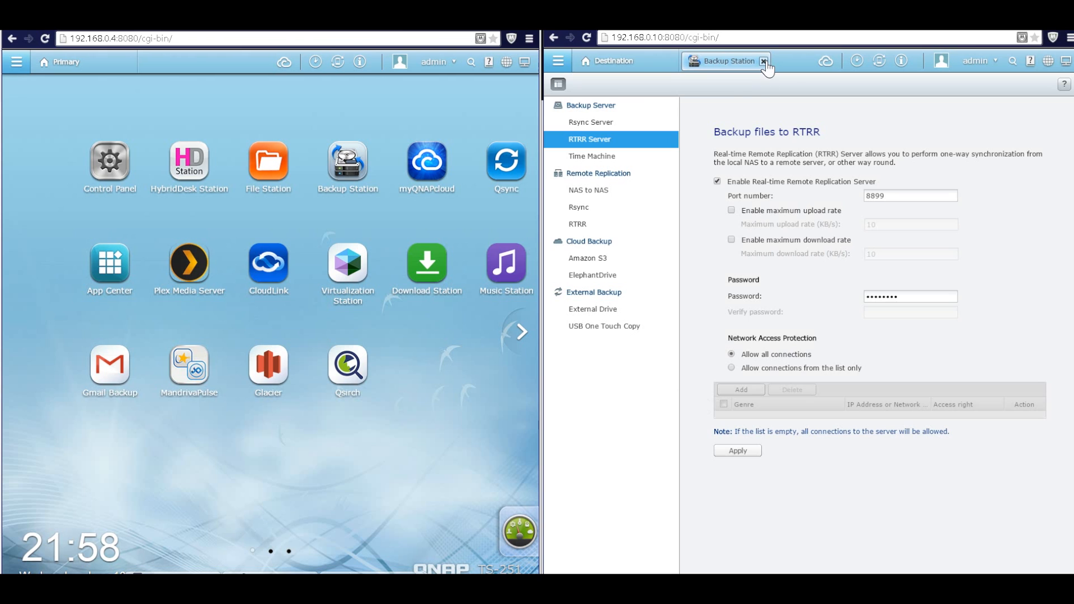
pyautogui.click(763, 61)
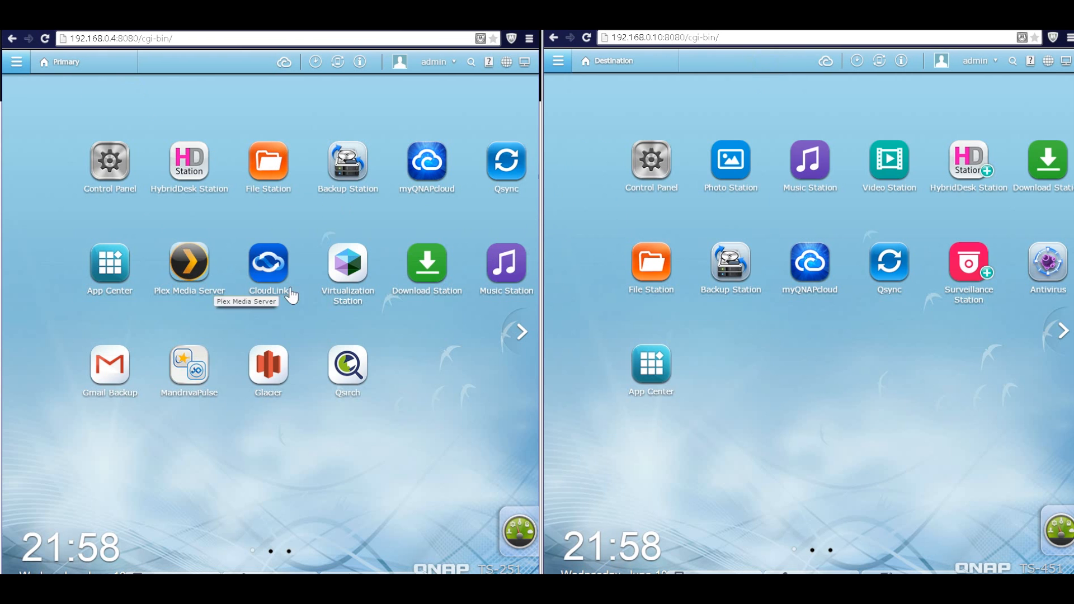
# Open Backup Station on Primary and show the Remote Replication > RTRR page
pyautogui.click(347, 165)
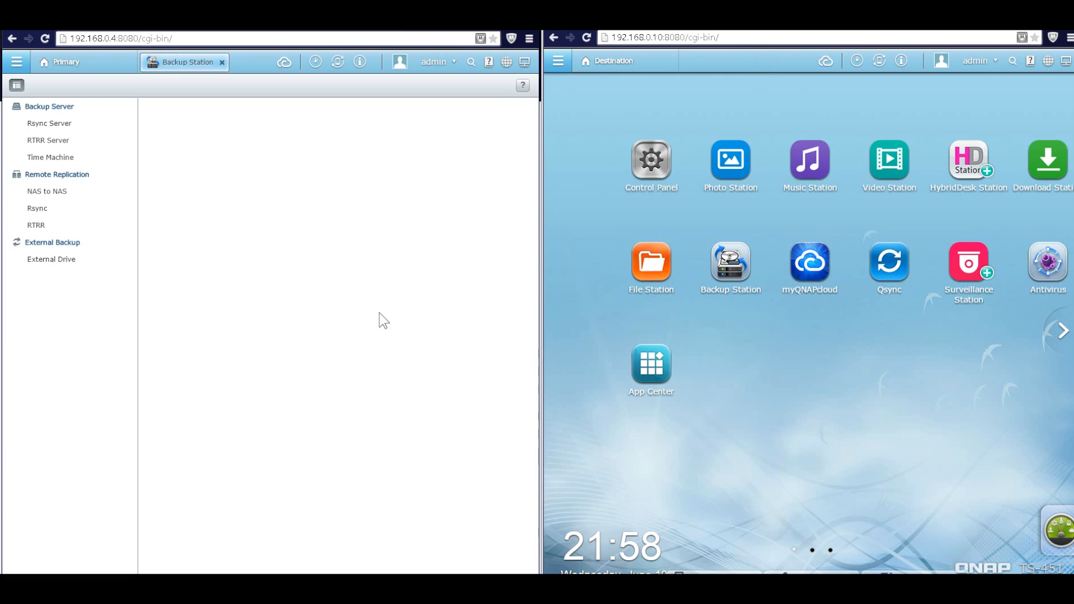
pyautogui.click(36, 224)
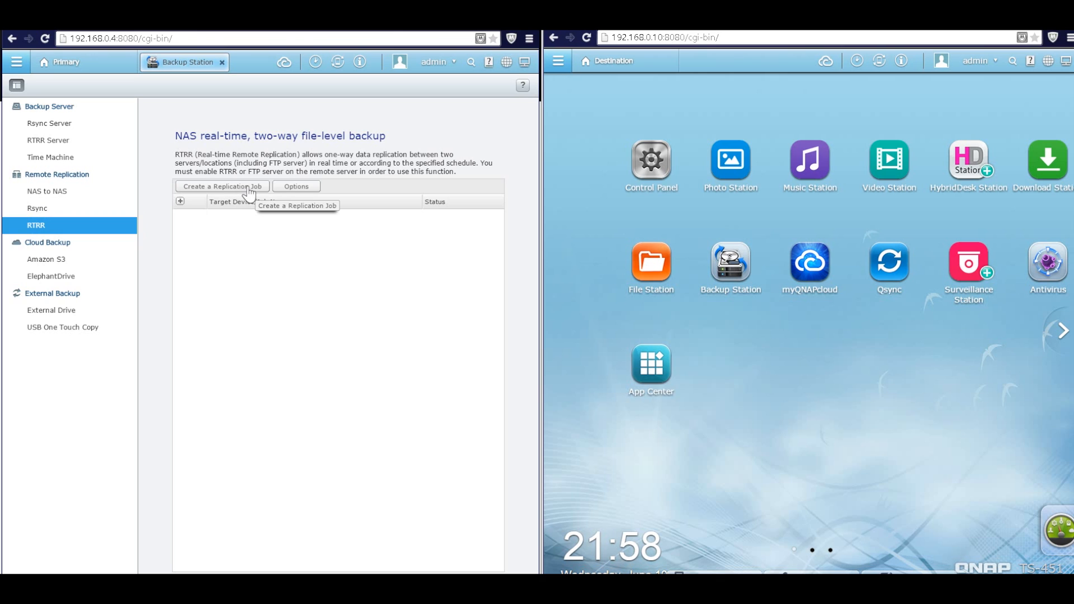
# Start a new replication job using 'Local folder to remote folder' sync
pyautogui.click(221, 187)
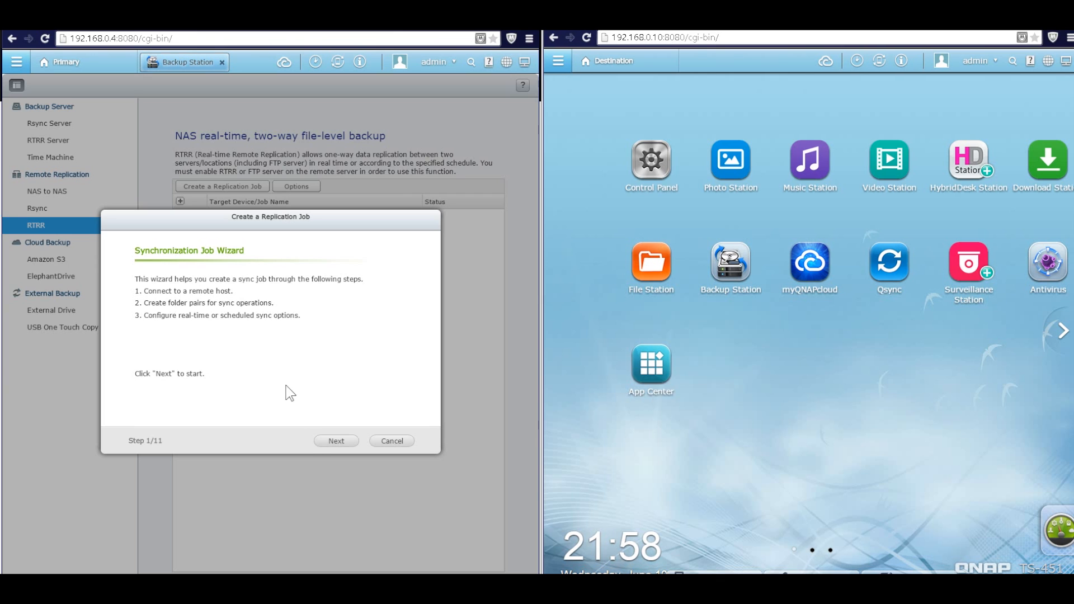
pyautogui.click(336, 440)
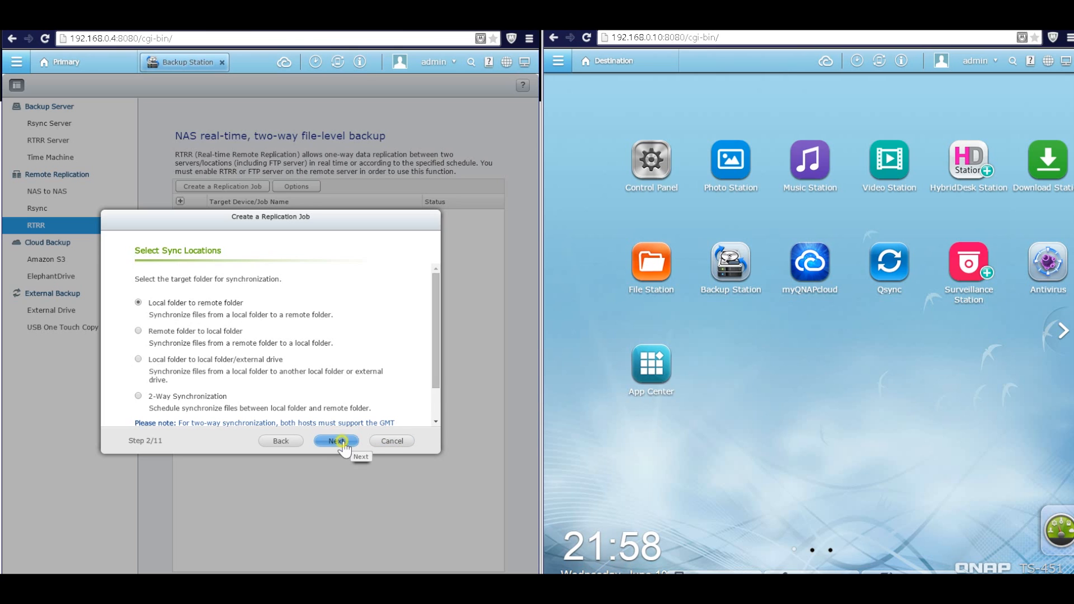
pyautogui.click(335, 440)
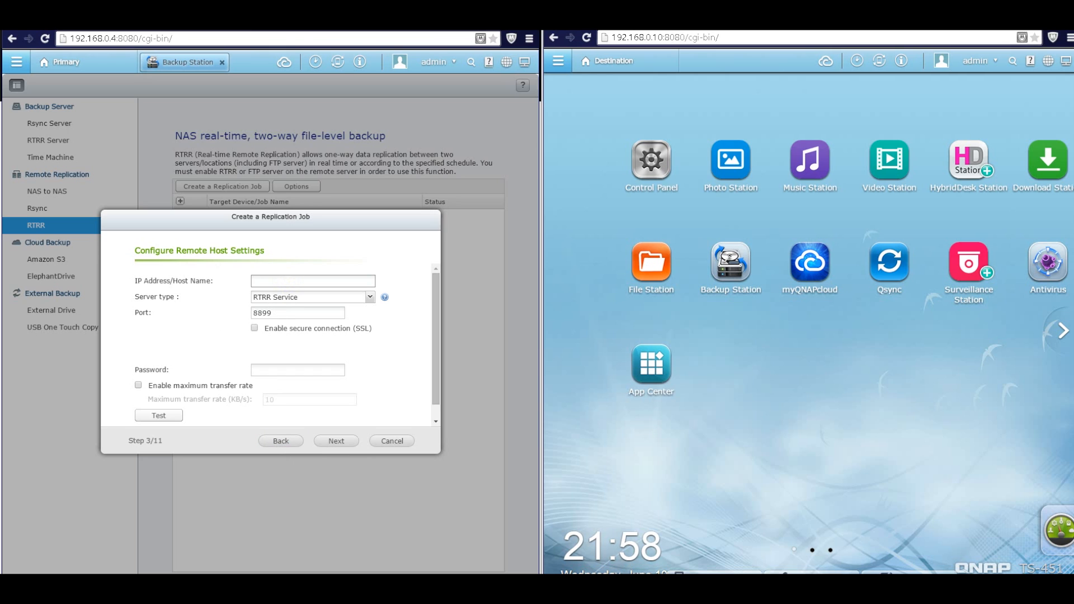
pyautogui.moveTo(677, 163)
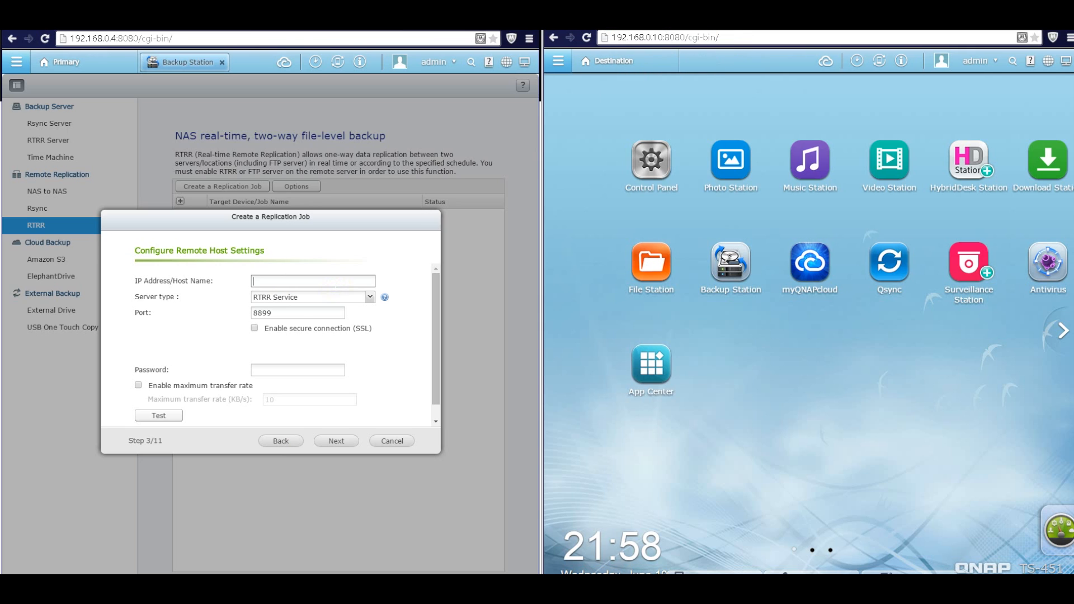
# Connect the job to 192.168.0.10 via RTRR Service port 8899, testing successfully
pyautogui.write('192.168.0.10')
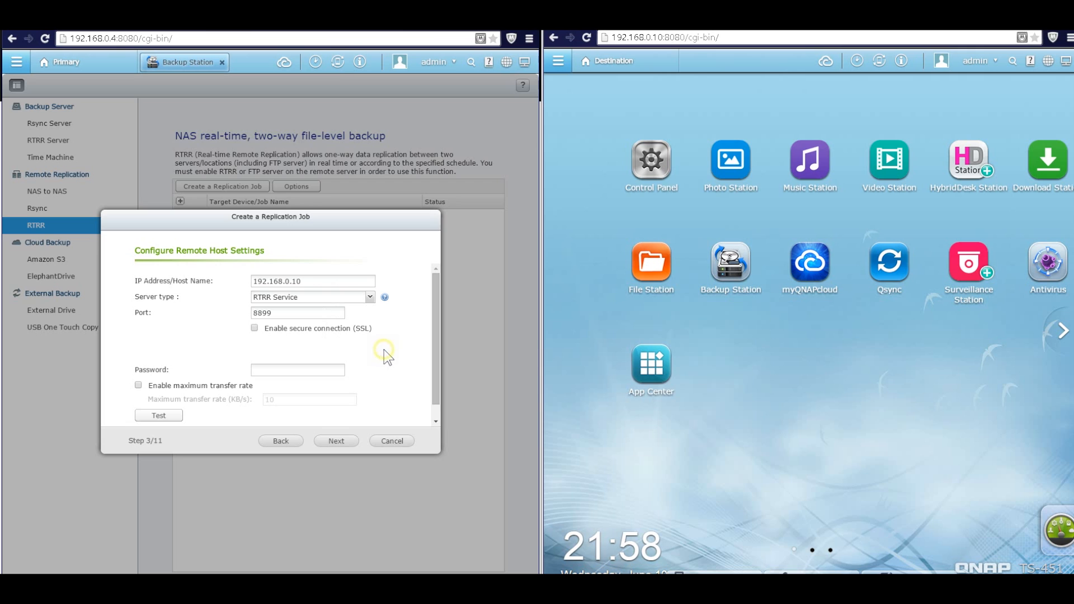
pyautogui.moveTo(428, 409)
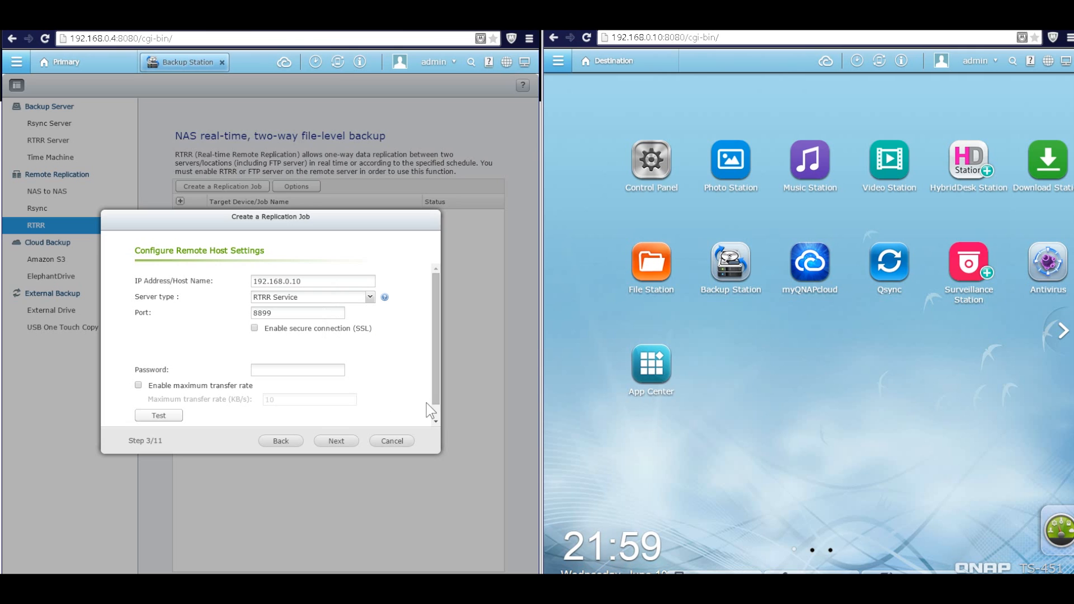
pyautogui.click(297, 370)
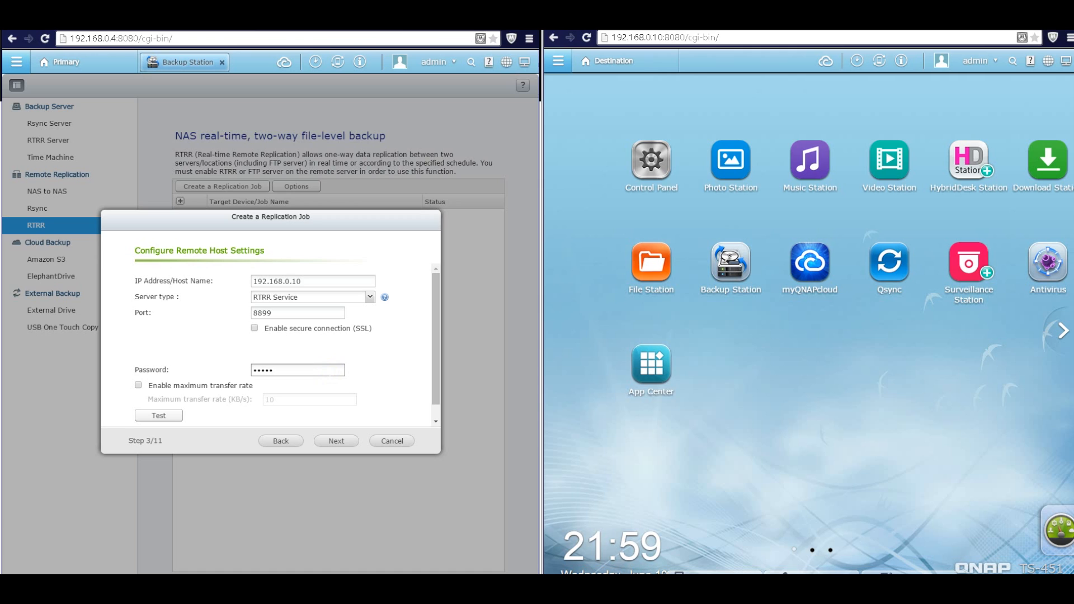
pyautogui.moveTo(159, 416)
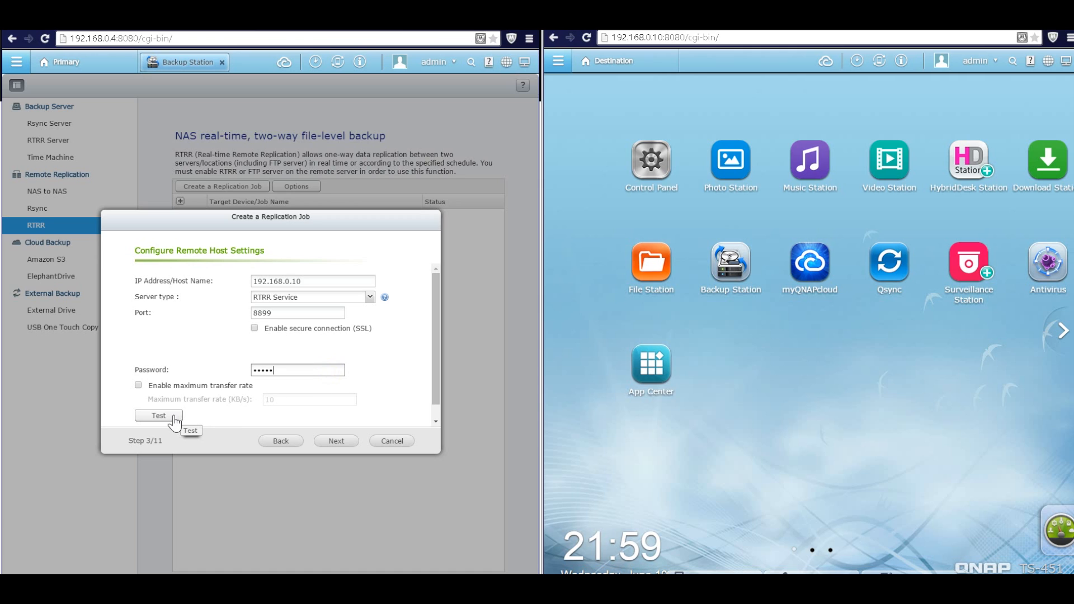
pyautogui.click(158, 416)
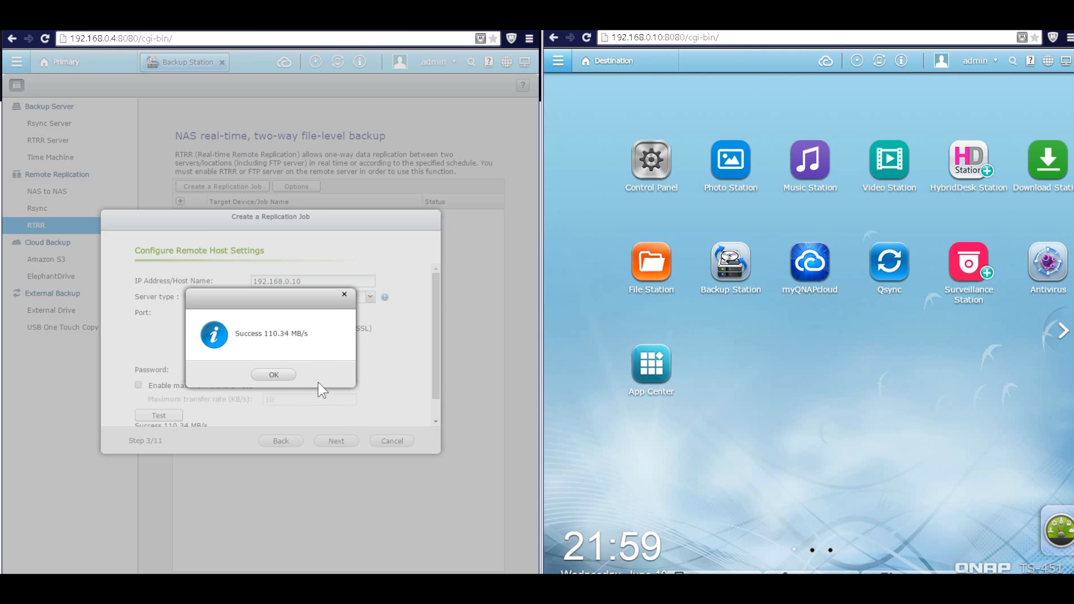
pyautogui.click(274, 375)
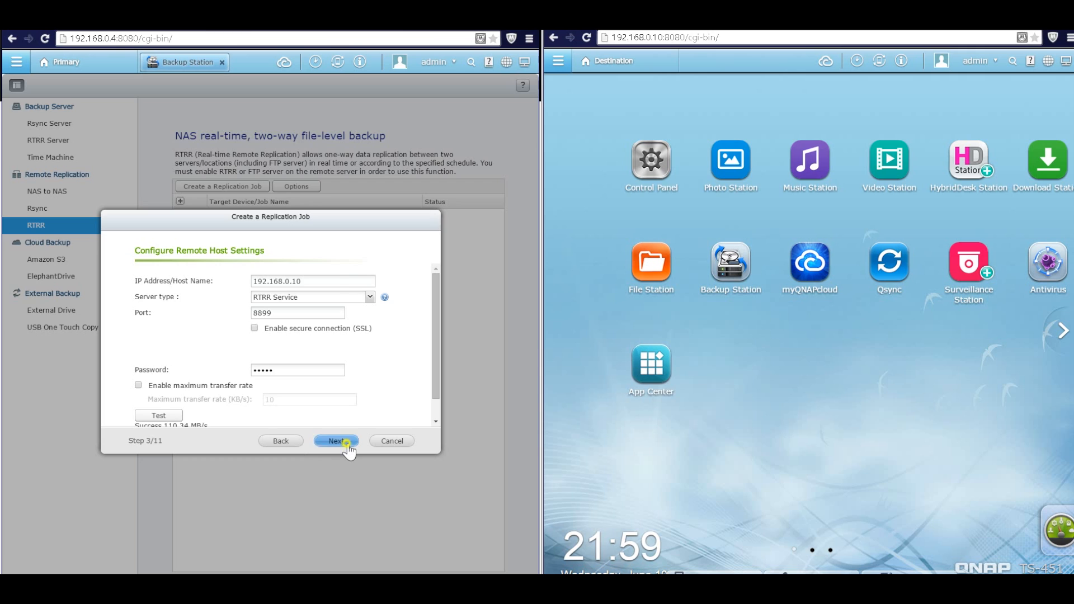
pyautogui.click(335, 440)
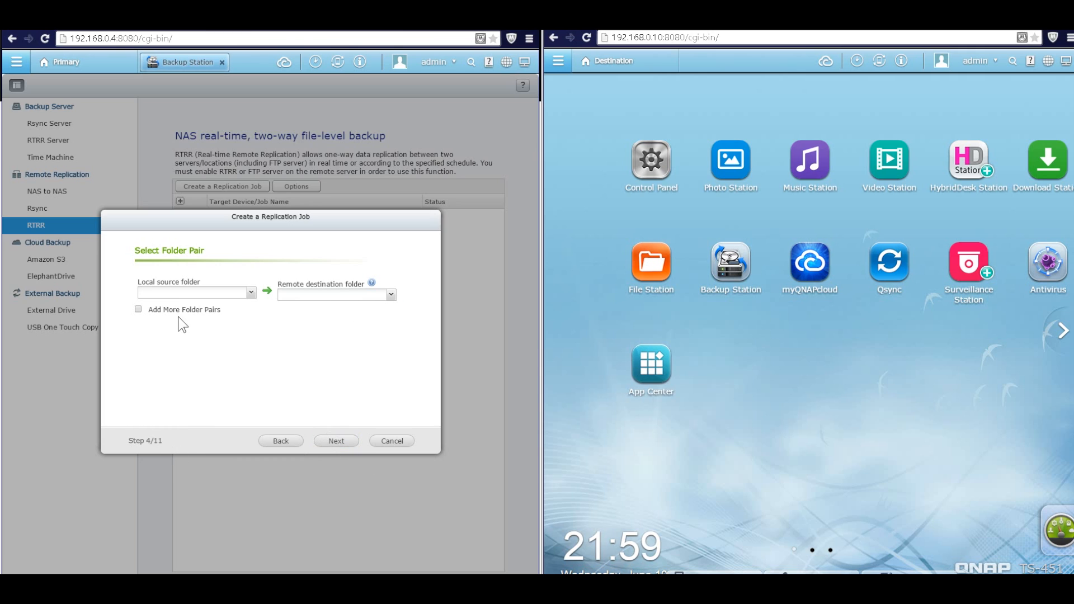
pyautogui.moveTo(247, 301)
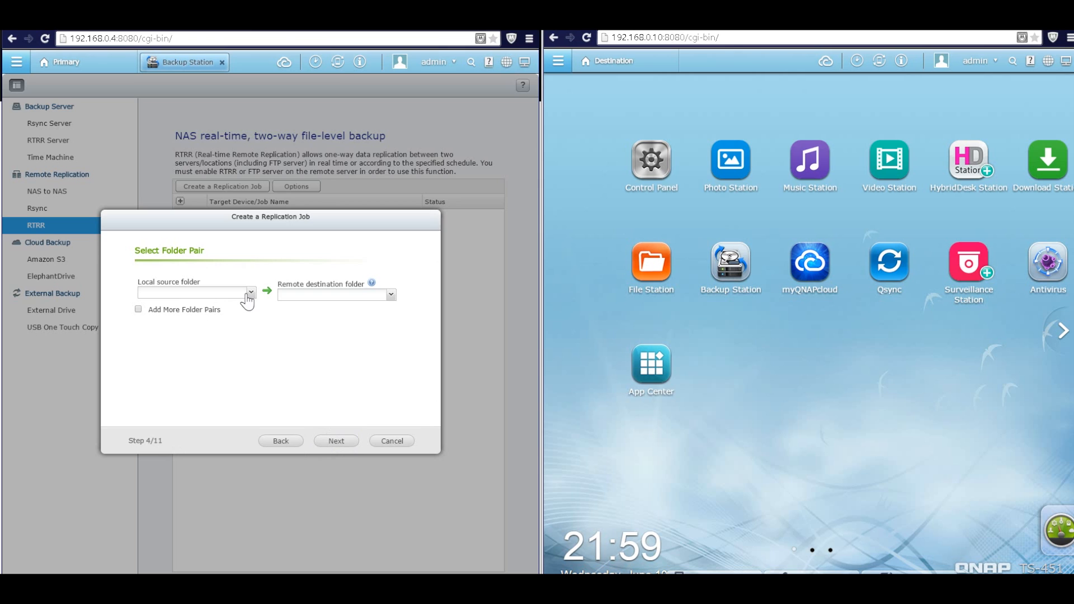
# Pair local source folder /send with remote destination folder /receive
pyautogui.click(250, 292)
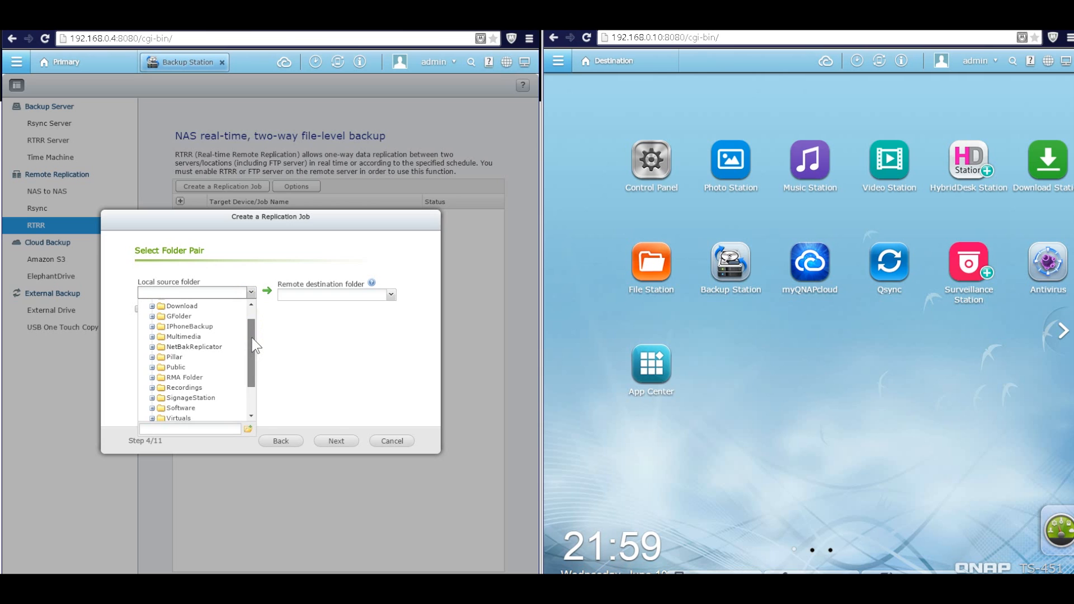
pyautogui.scroll(-3)
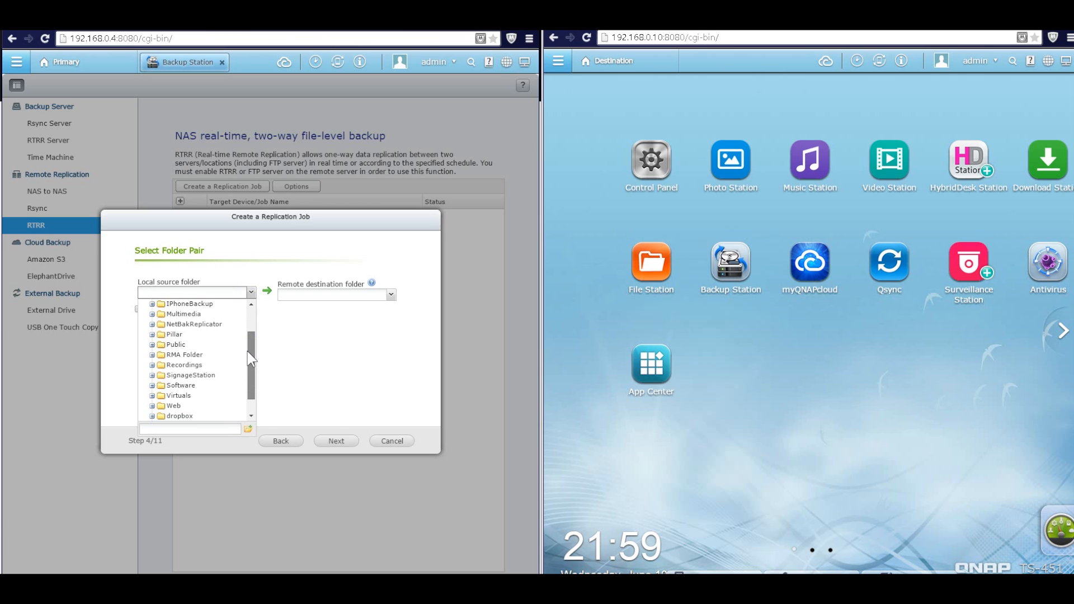
pyautogui.click(173, 416)
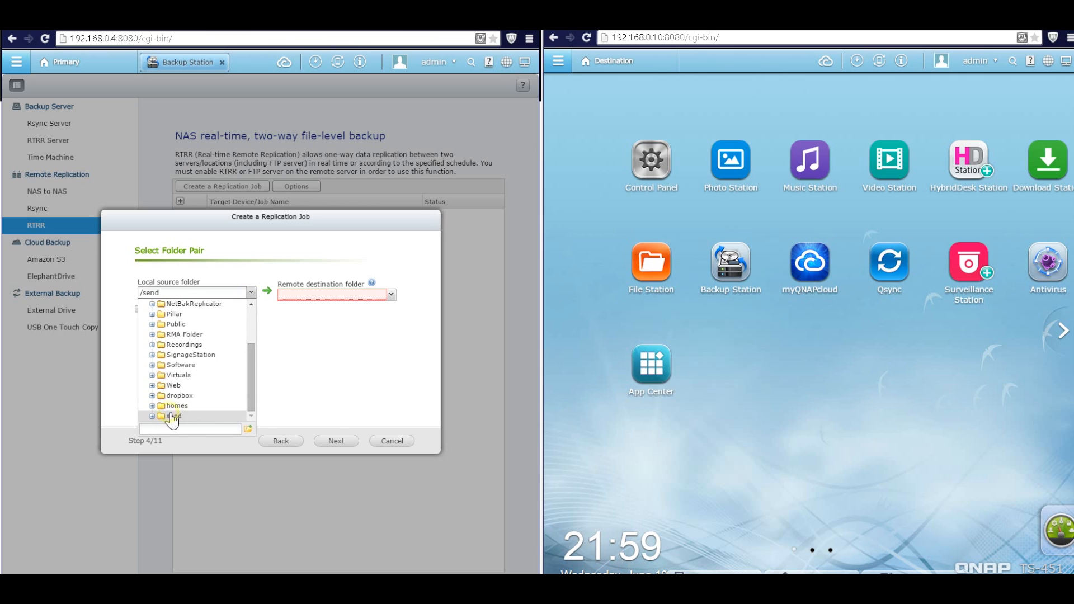
pyautogui.click(173, 415)
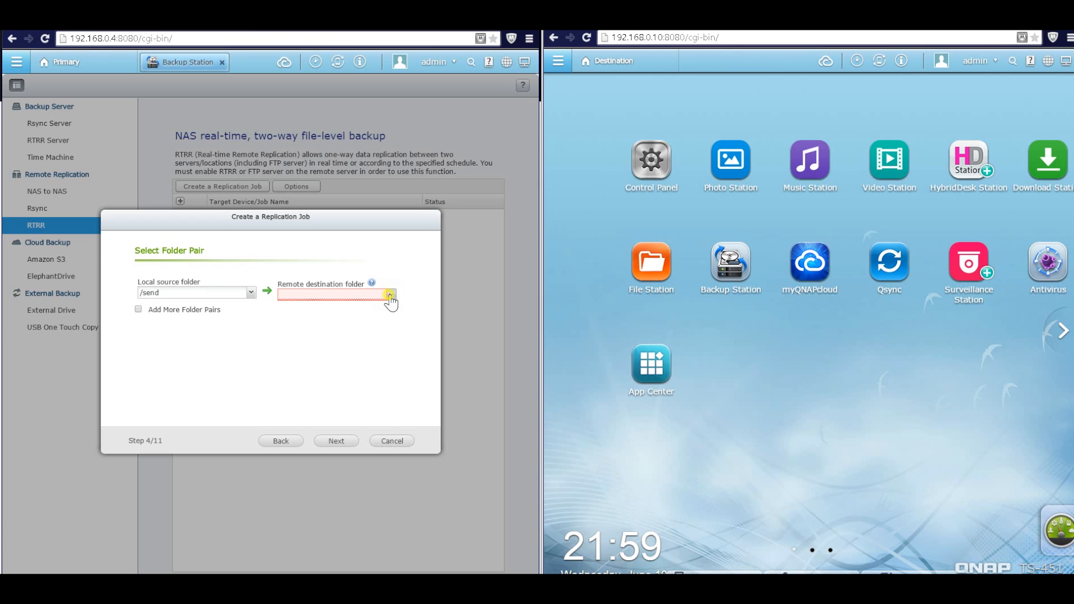
pyautogui.click(391, 293)
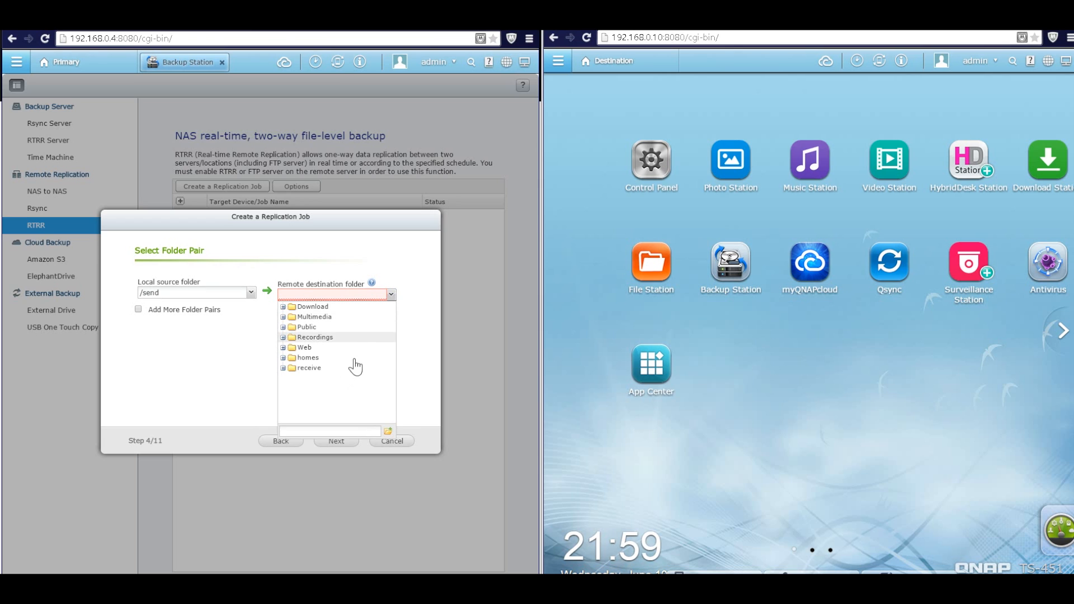
pyautogui.click(309, 369)
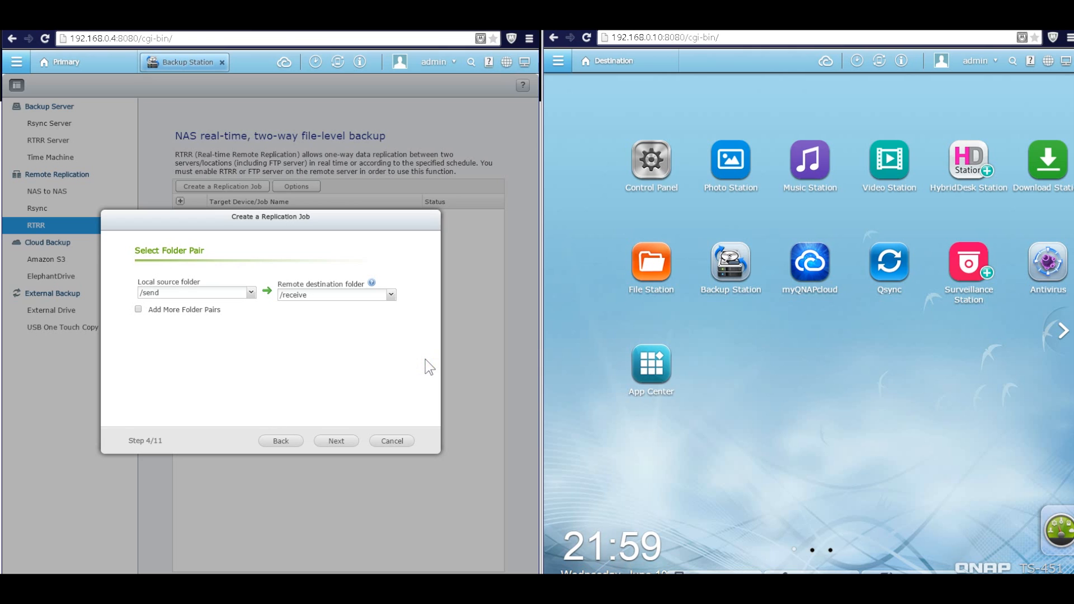
pyautogui.click(336, 441)
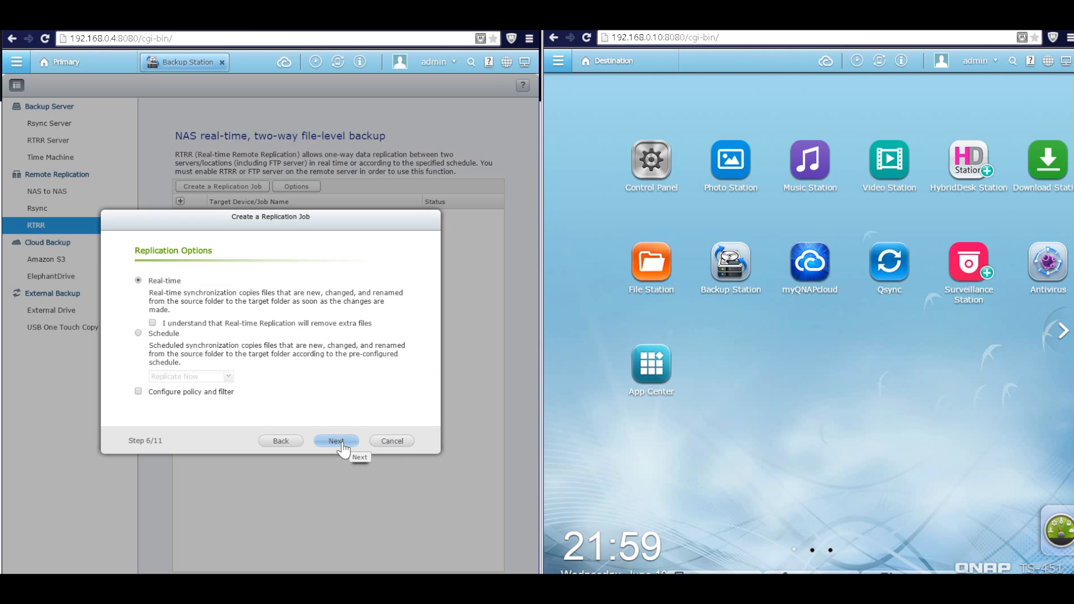
pyautogui.moveTo(168, 286)
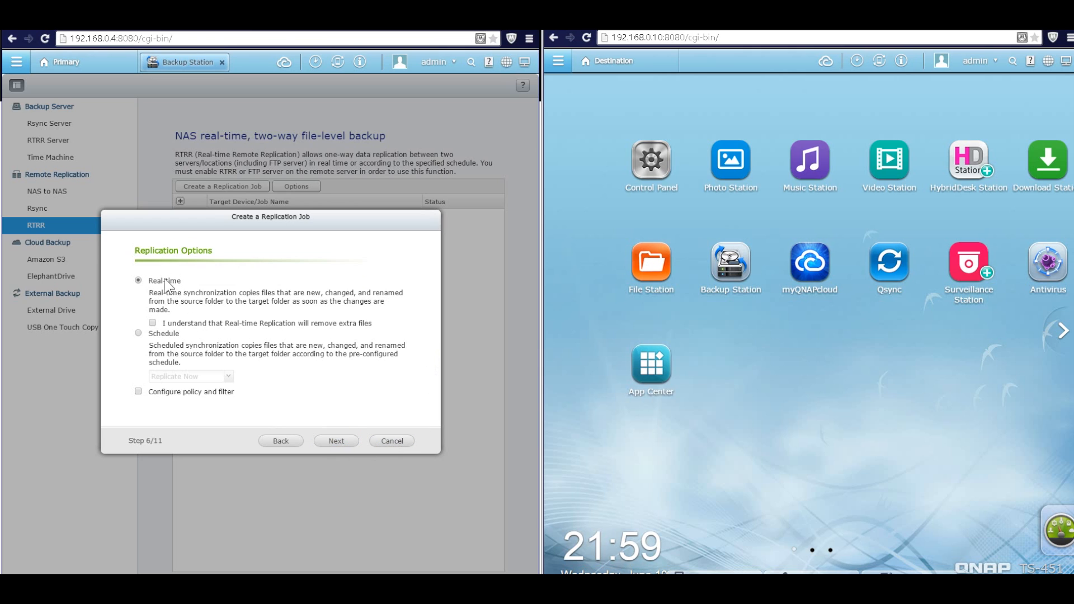
pyautogui.moveTo(226, 329)
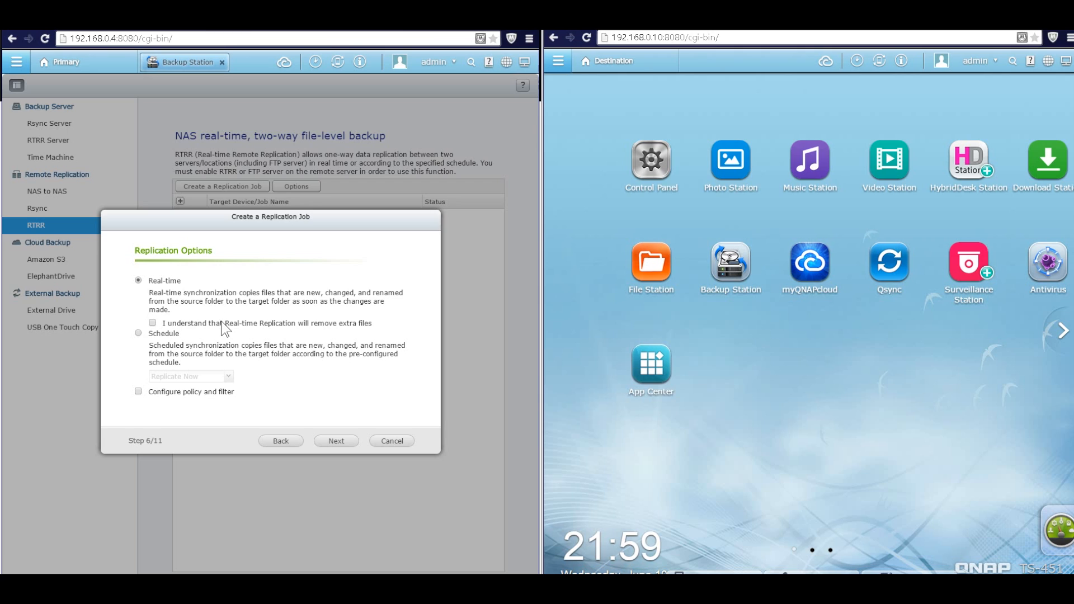
pyautogui.moveTo(168, 332)
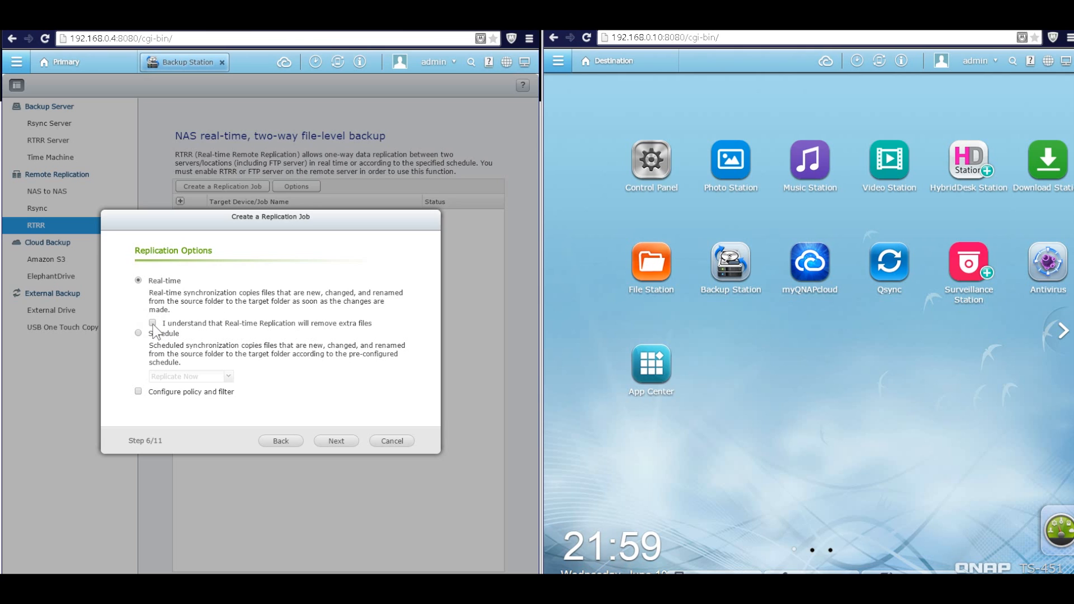
# Keep Real-time replication and acknowledge that extra files will be removed
pyautogui.click(152, 323)
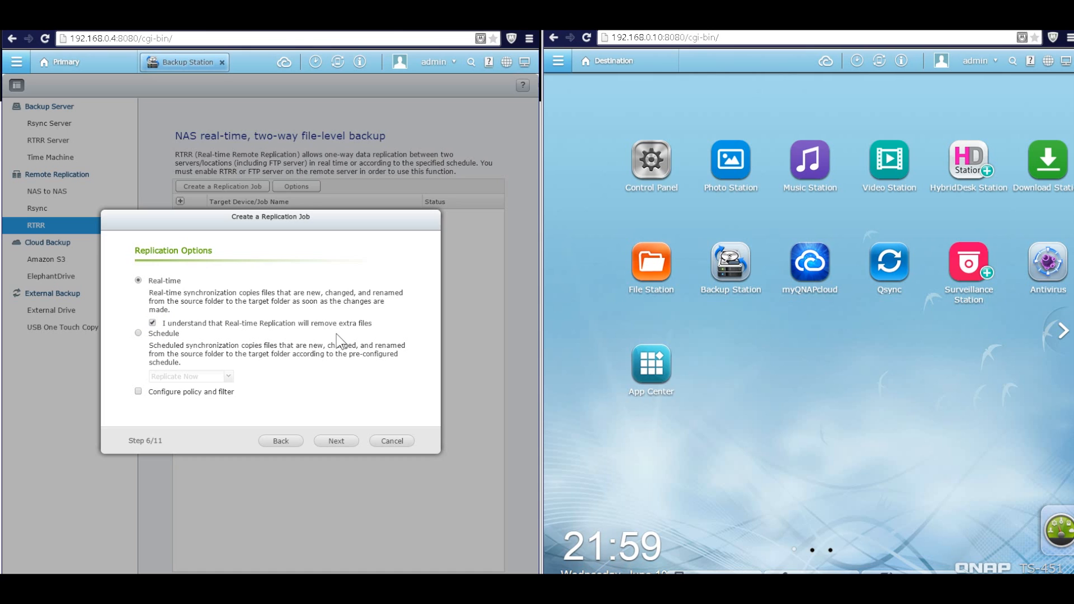
pyautogui.moveTo(530, 380)
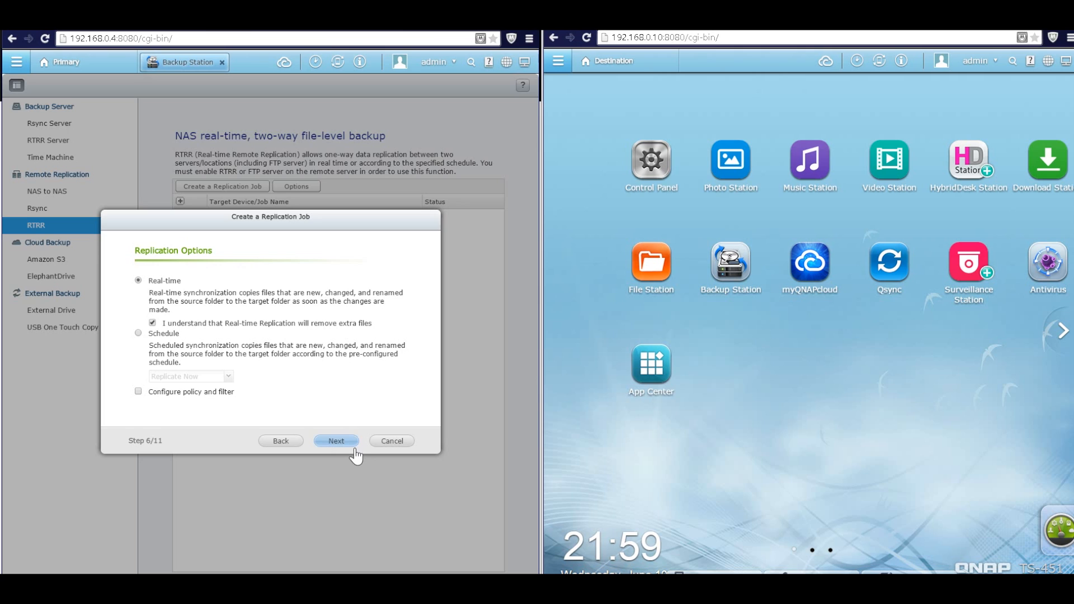
pyautogui.moveTo(175, 424)
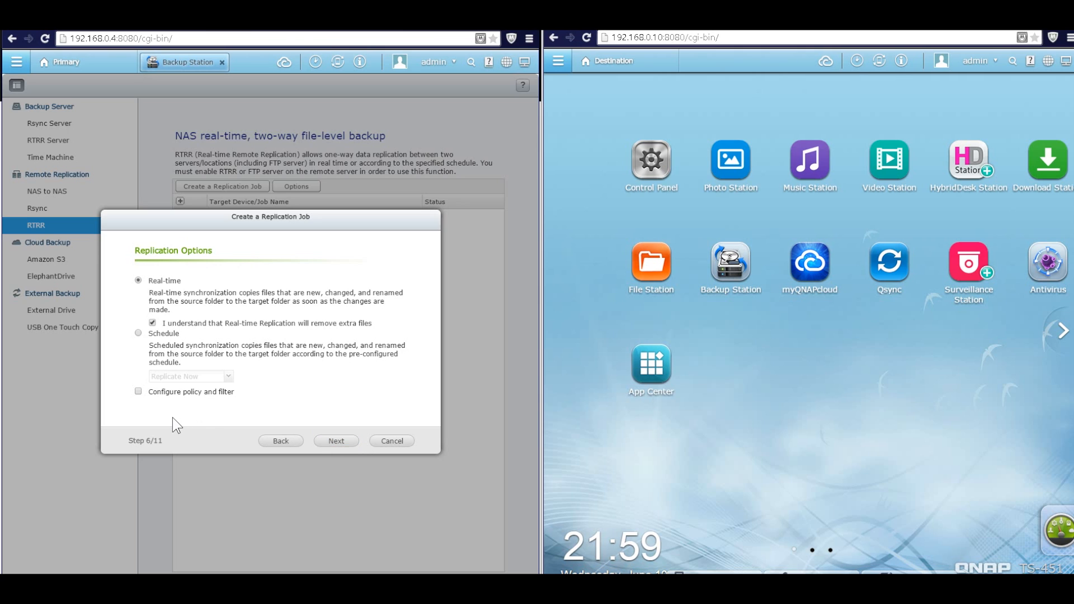
pyautogui.click(335, 440)
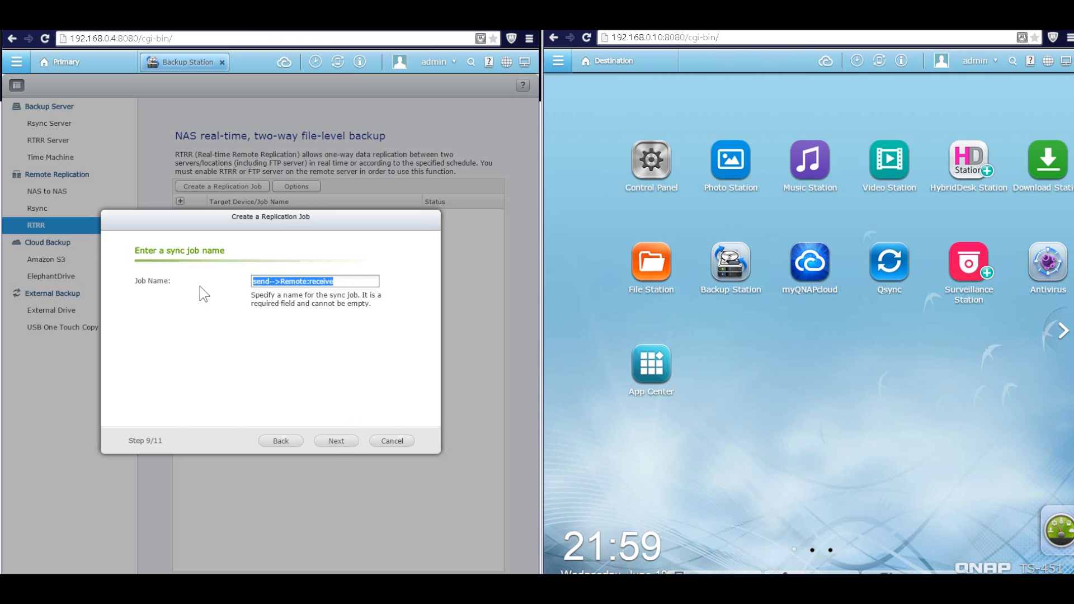
# Name the job 'RTRR example', review the settings and finish the wizard
pyautogui.write('RTRR e')
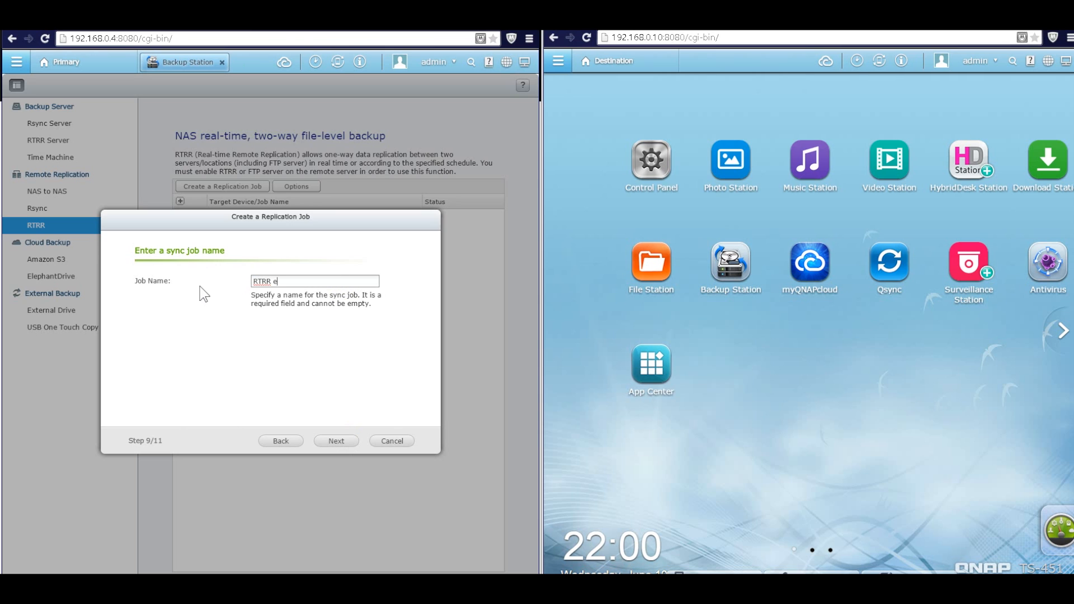
pyautogui.write('xample')
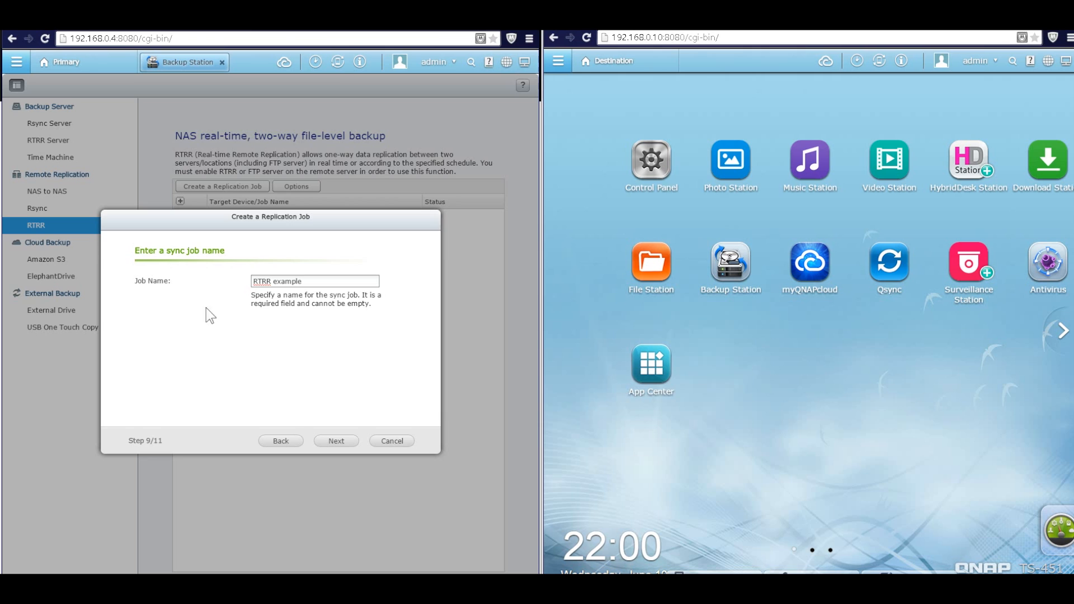
pyautogui.click(335, 441)
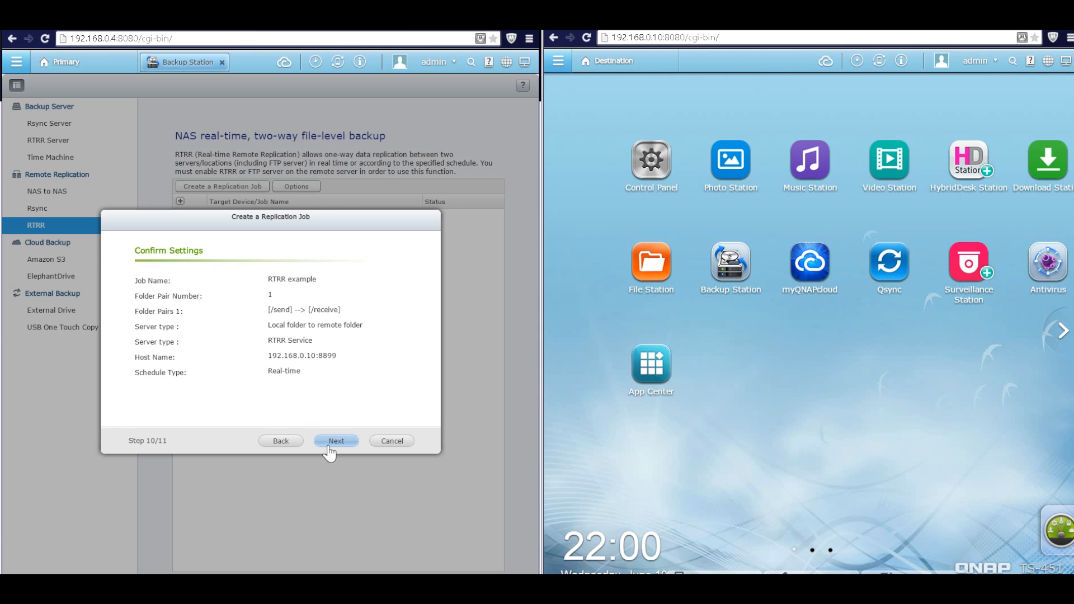
pyautogui.click(336, 440)
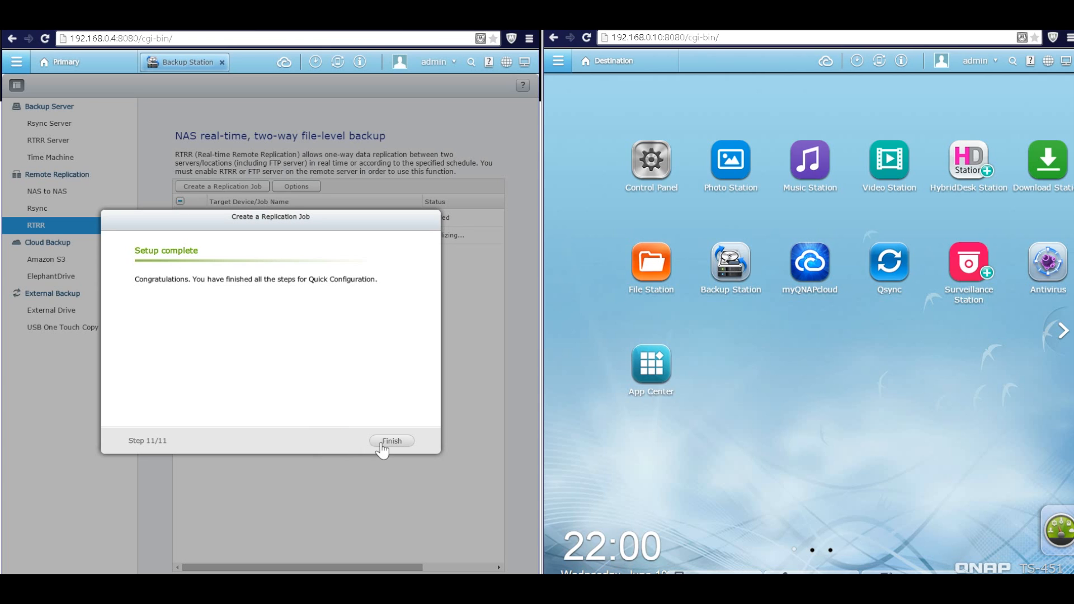
pyautogui.click(391, 441)
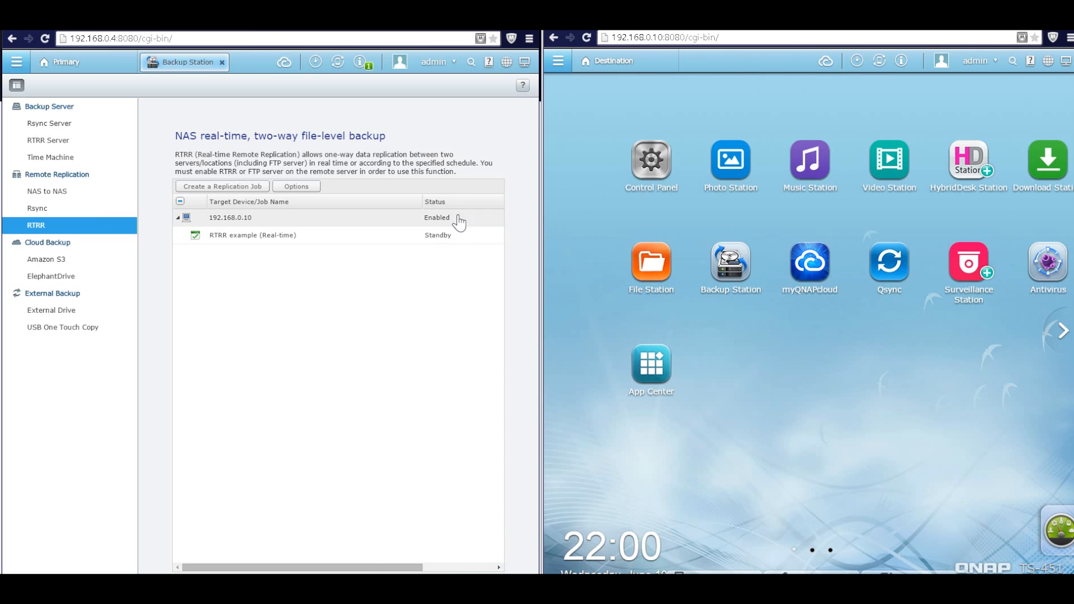
pyautogui.moveTo(443, 240)
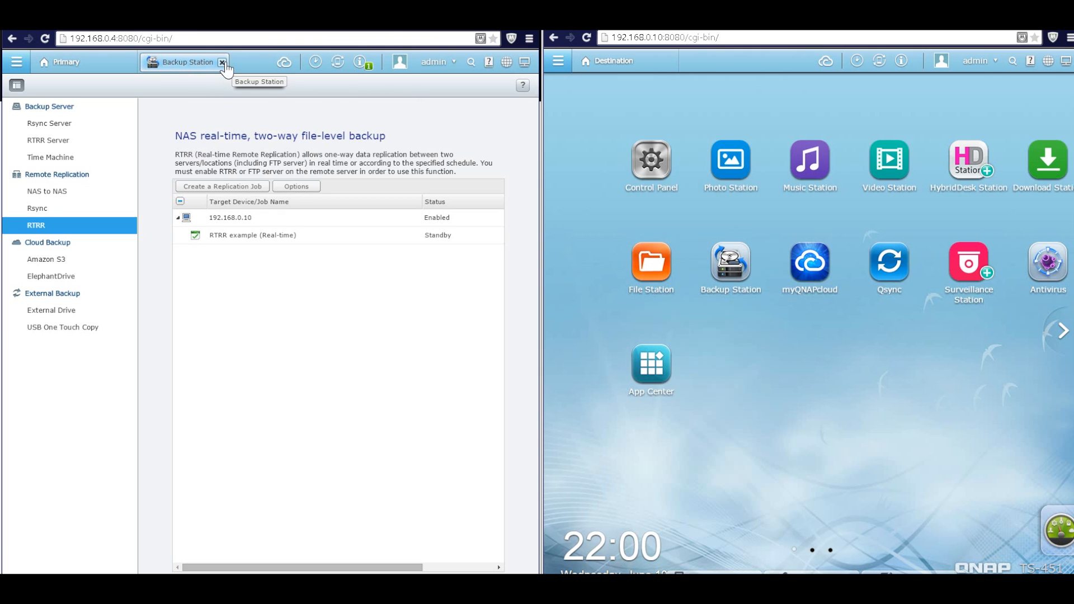
# Close Backup Station and open File Station on Destination (receive) and Primary
pyautogui.click(222, 61)
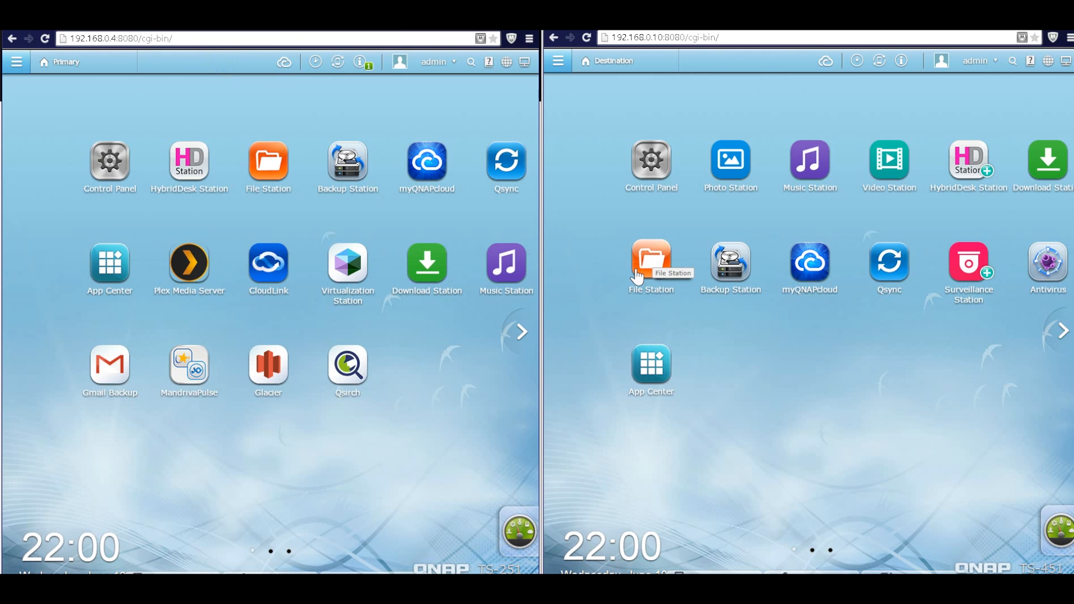
pyautogui.click(650, 265)
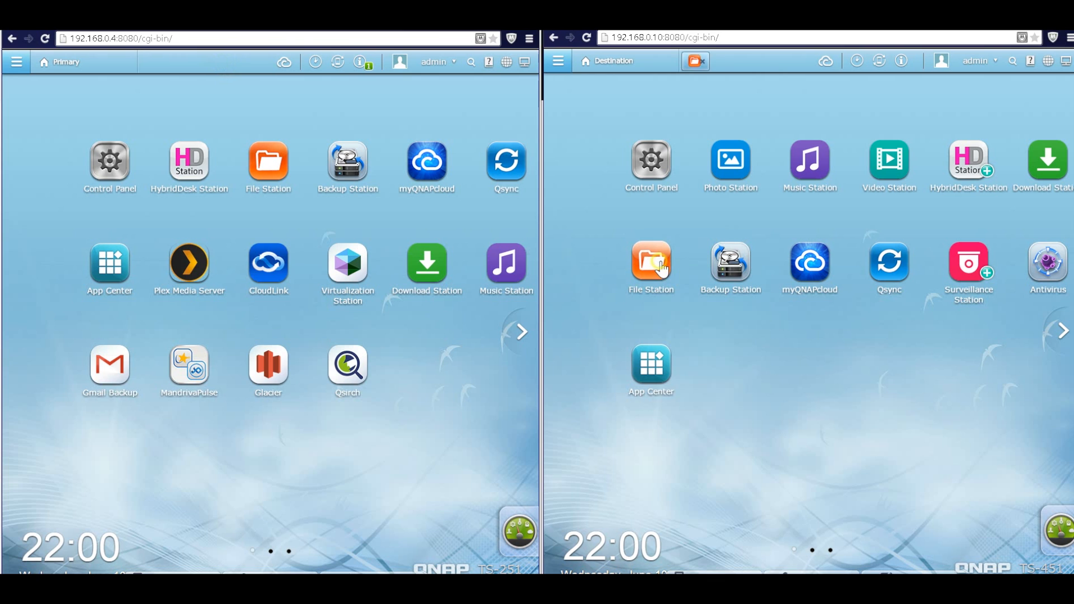
pyautogui.click(650, 266)
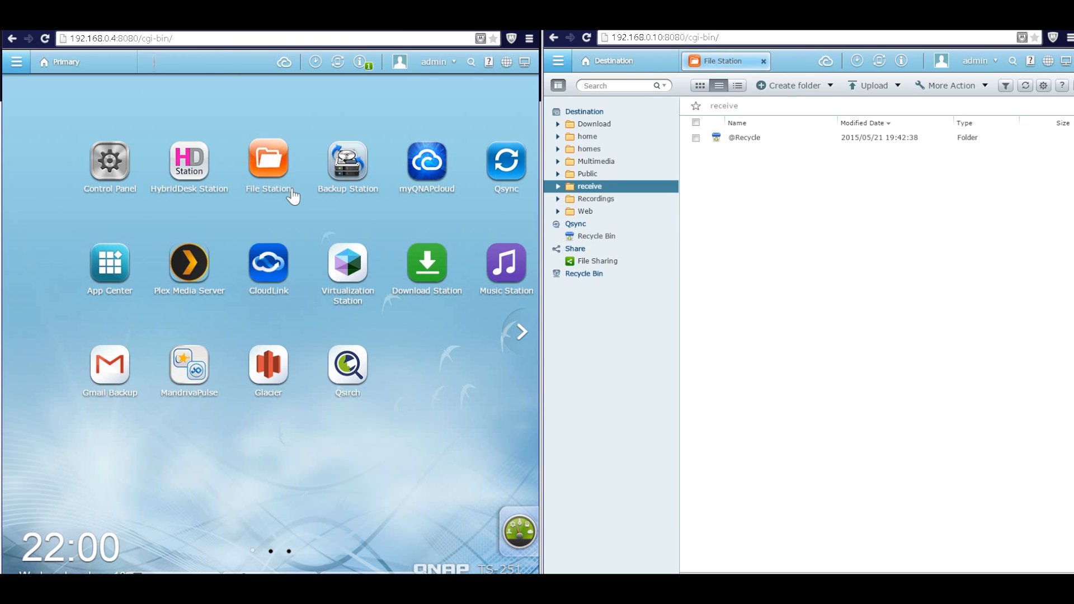
pyautogui.click(268, 162)
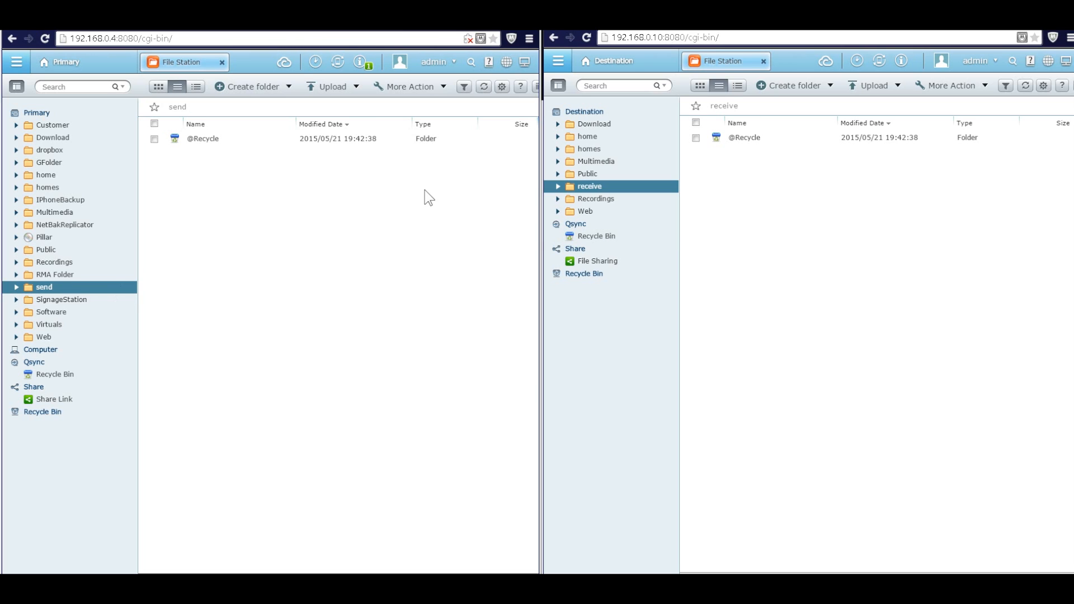
# Upload test.pptx and test again.bmp into send, skipping same-name files
pyautogui.click(333, 86)
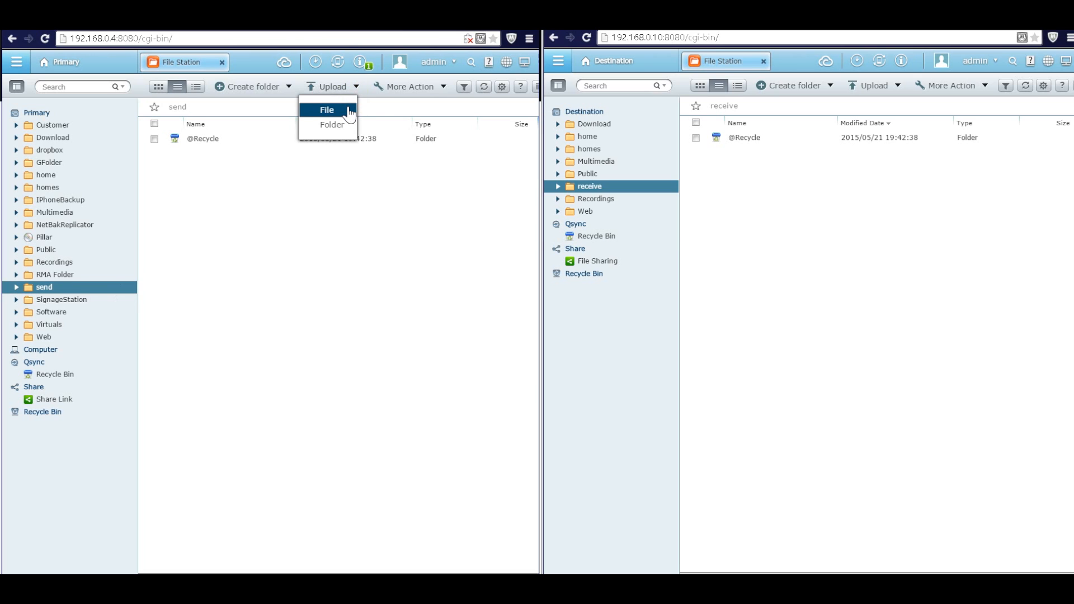
pyautogui.click(326, 109)
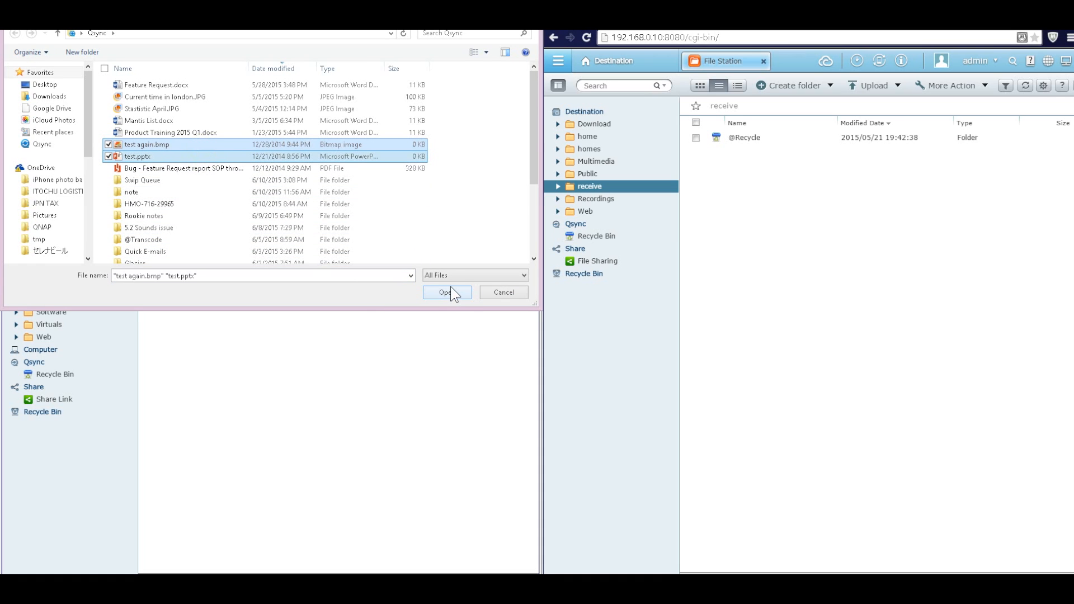
pyautogui.click(446, 293)
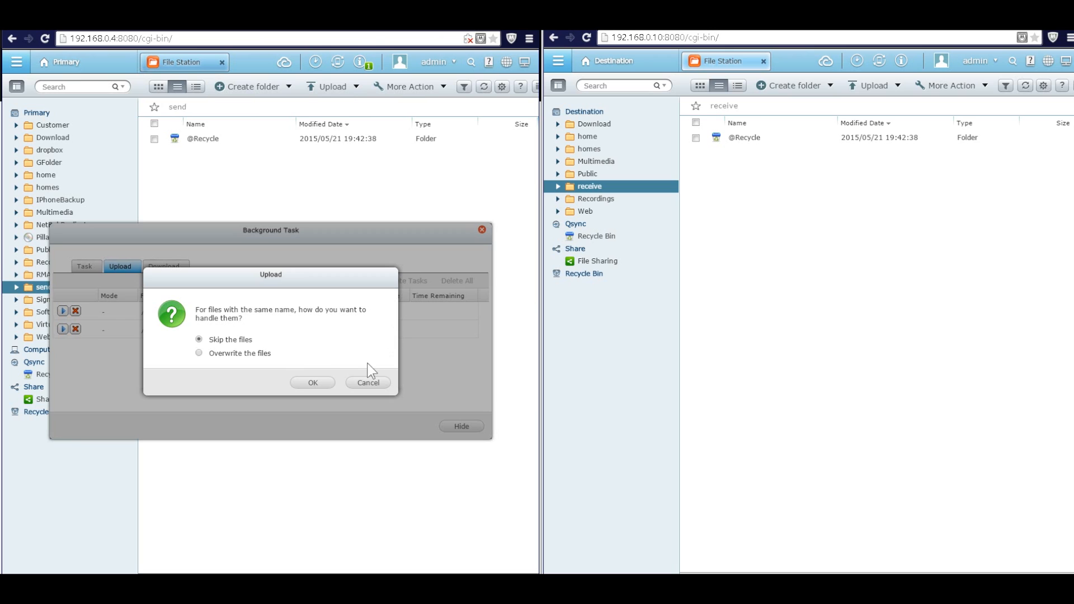
pyautogui.click(312, 382)
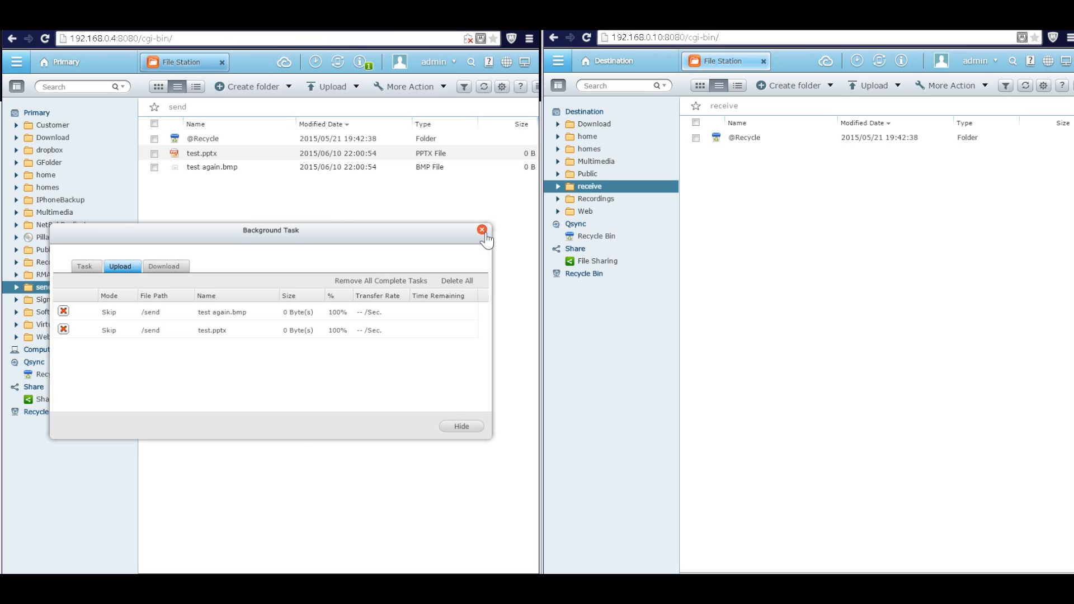
pyautogui.click(482, 229)
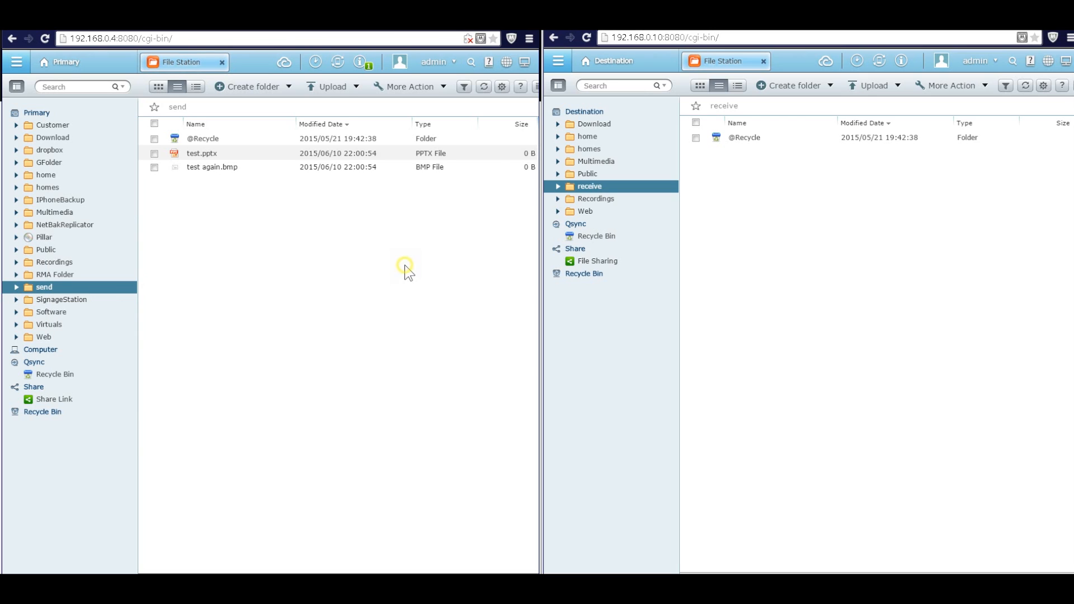
pyautogui.moveTo(278, 119)
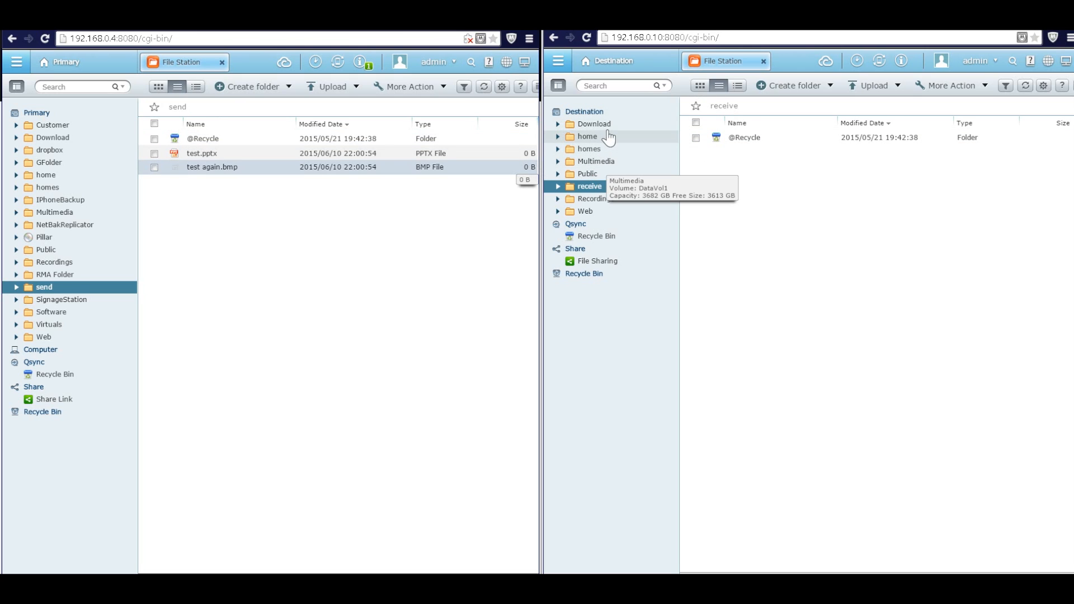
# Refresh Destination's receive folder by switching to Download and back
pyautogui.click(593, 124)
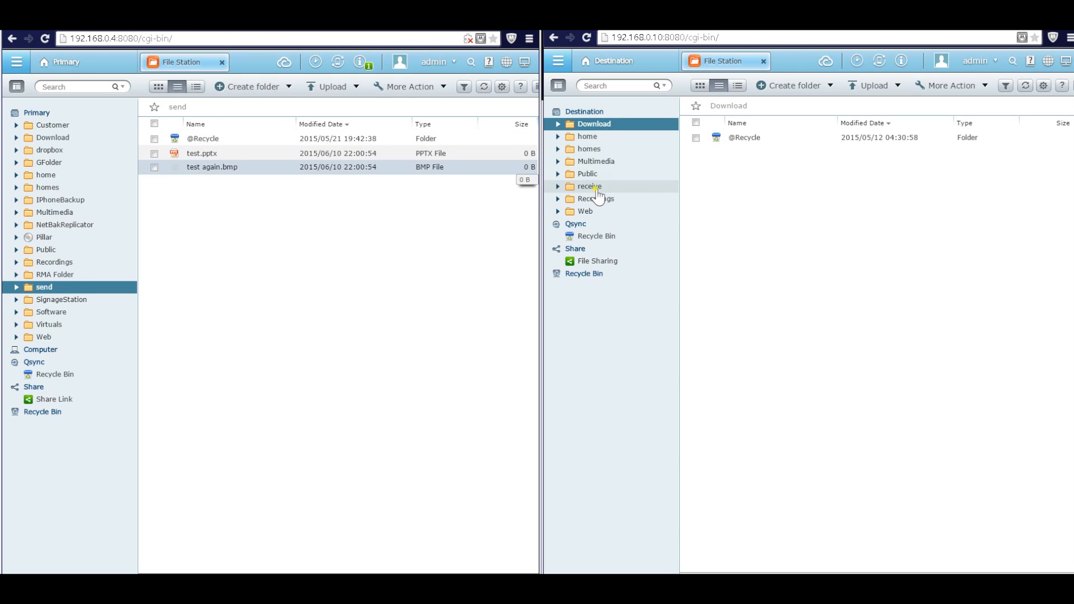
pyautogui.click(589, 185)
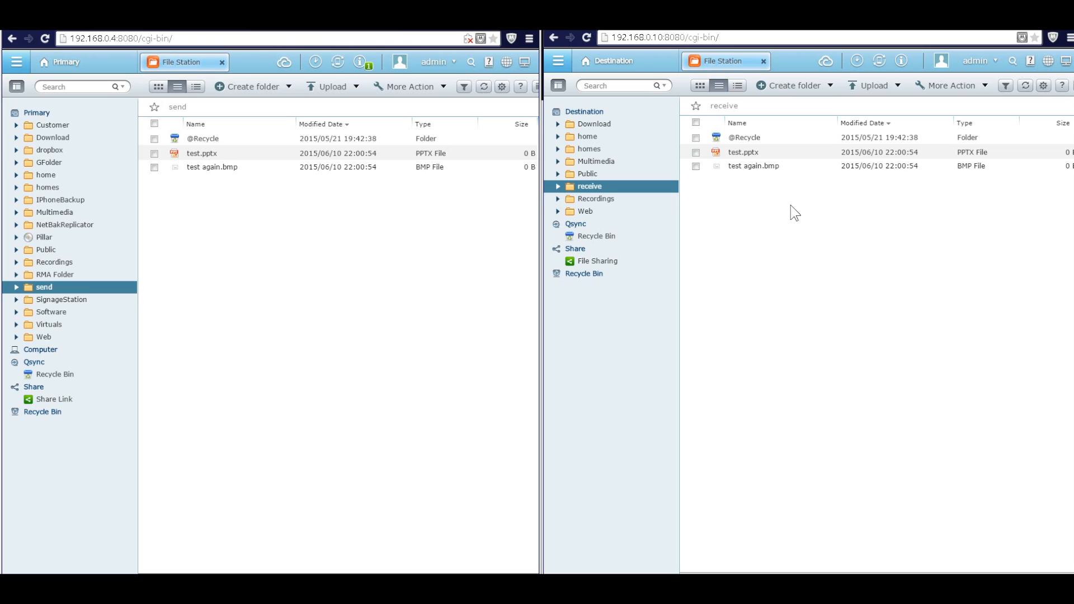
pyautogui.moveTo(880, 236)
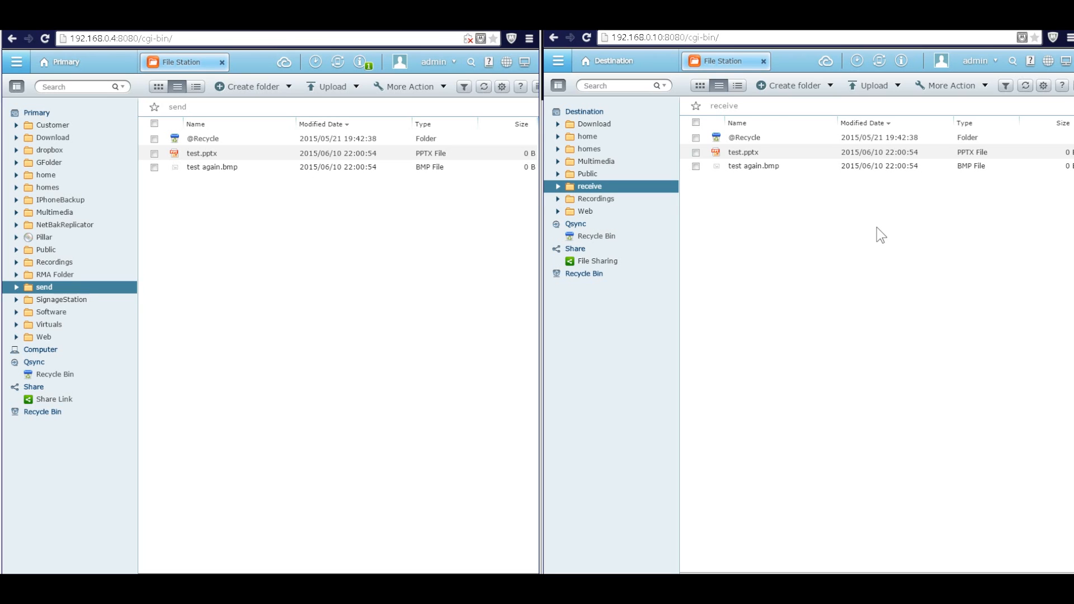
pyautogui.moveTo(418, 228)
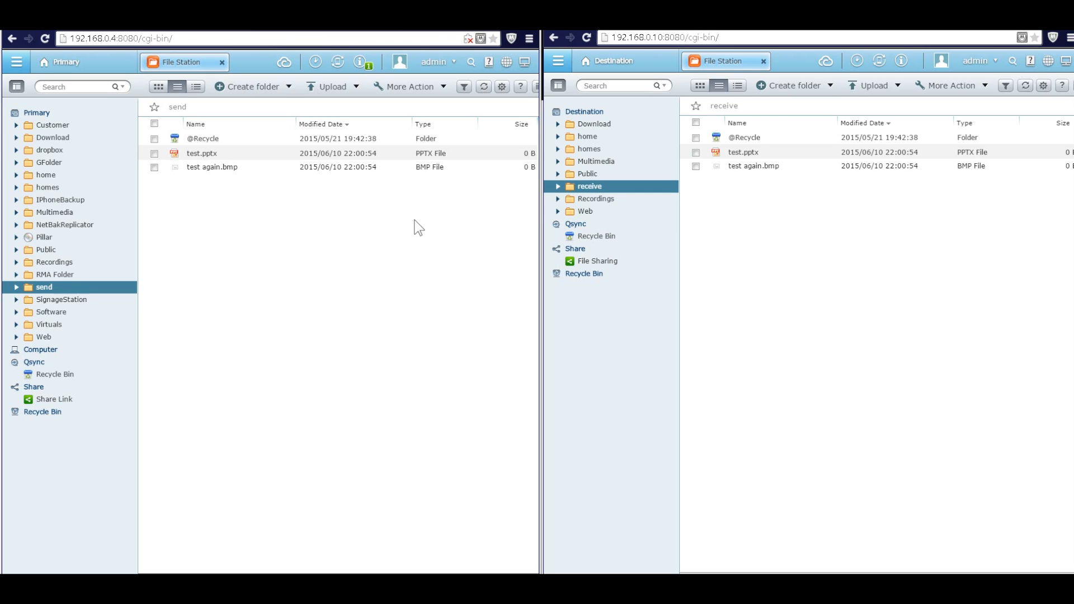
pyautogui.moveTo(827, 225)
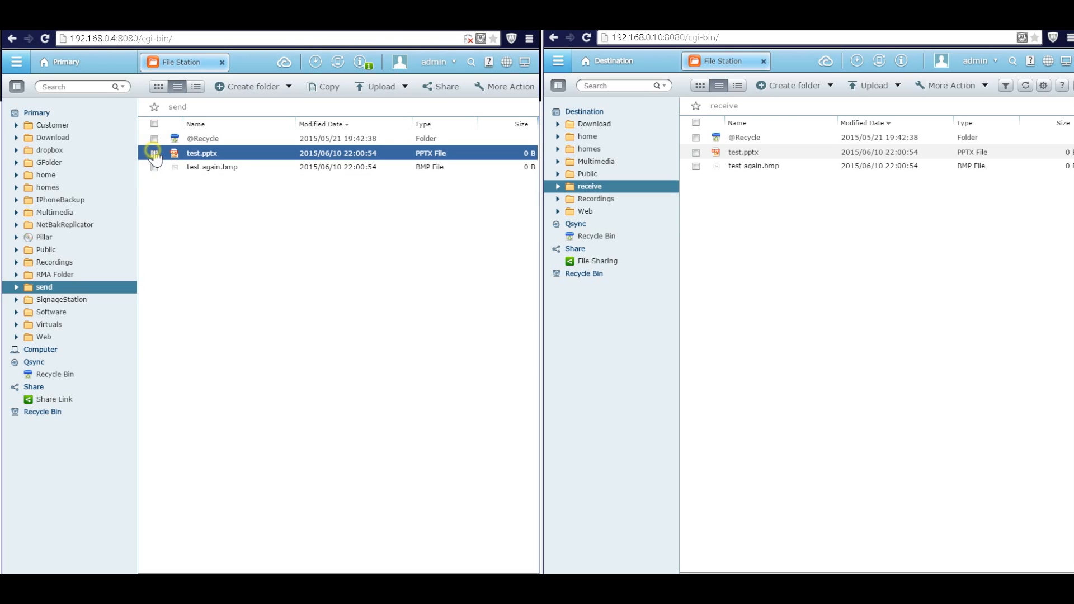
# Permanently delete test.pptx from send, then refresh Destination's receive folder to confirm replication
pyautogui.click(155, 153)
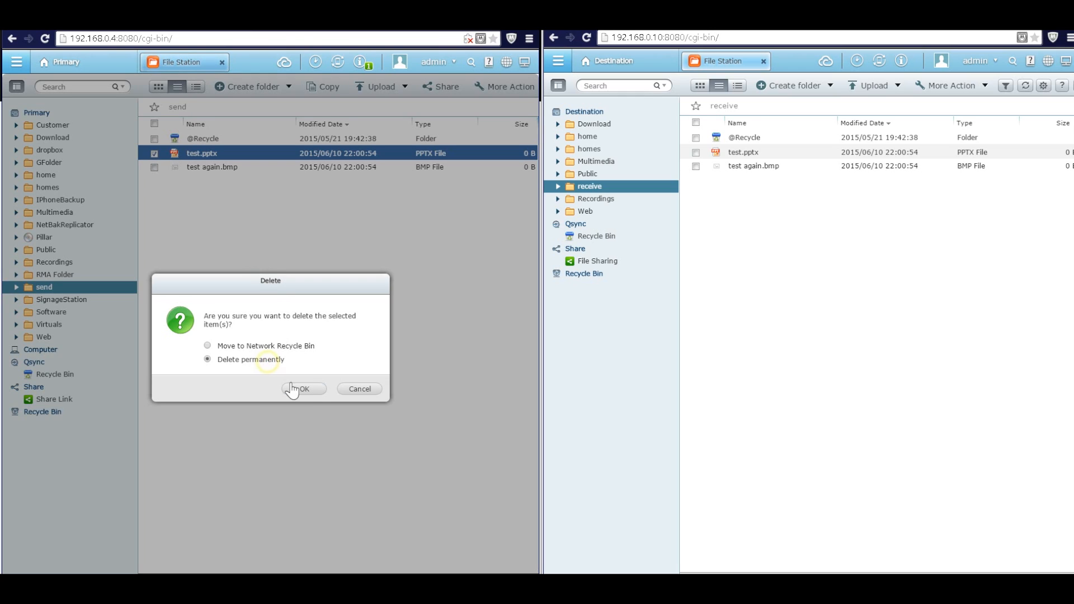
pyautogui.click(303, 388)
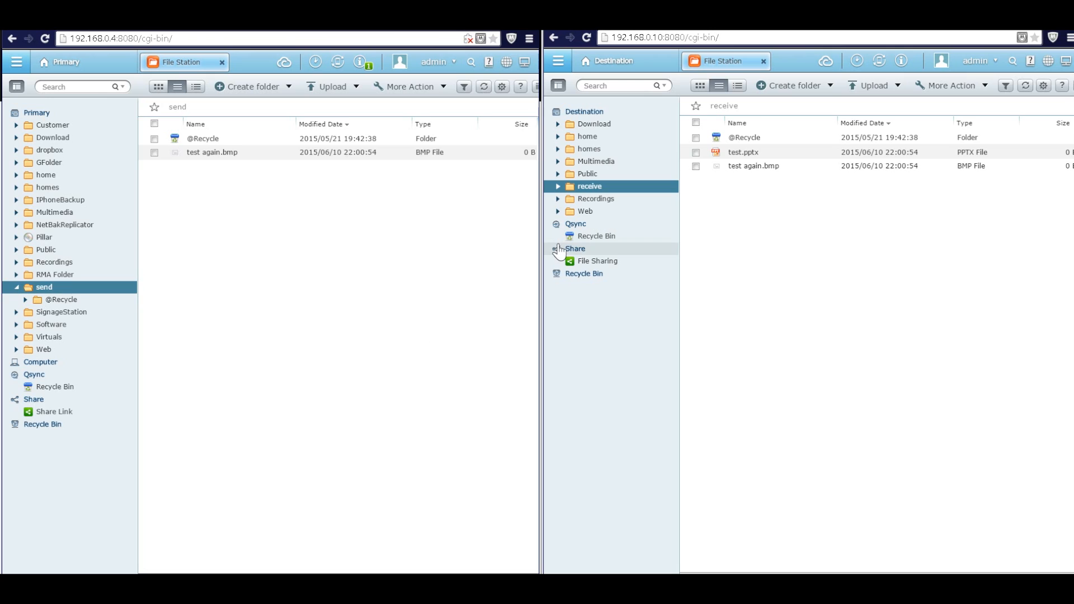
pyautogui.click(593, 125)
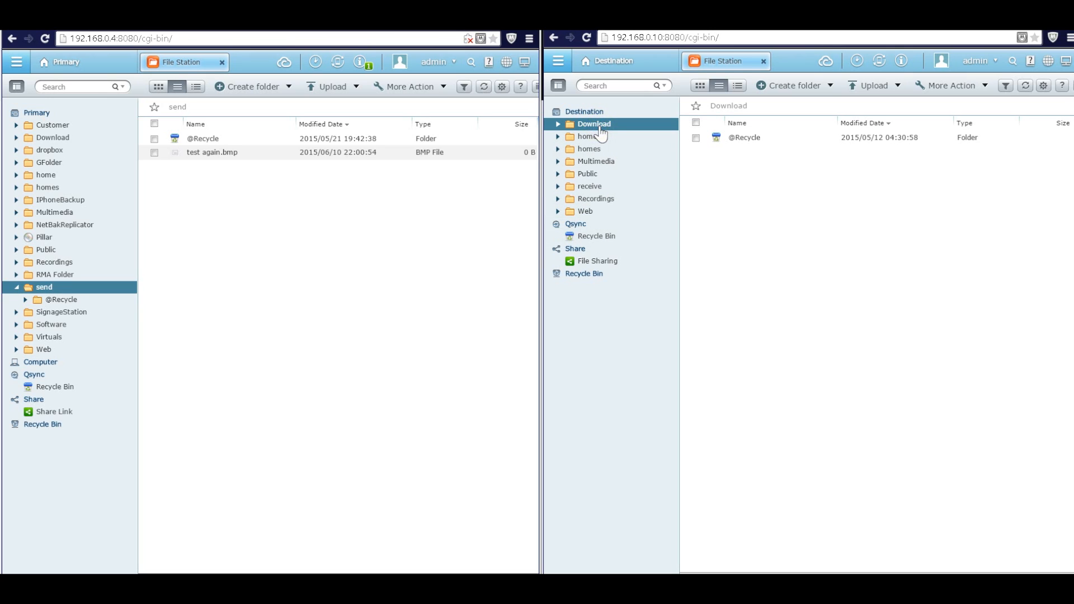
pyautogui.moveTo(595, 199)
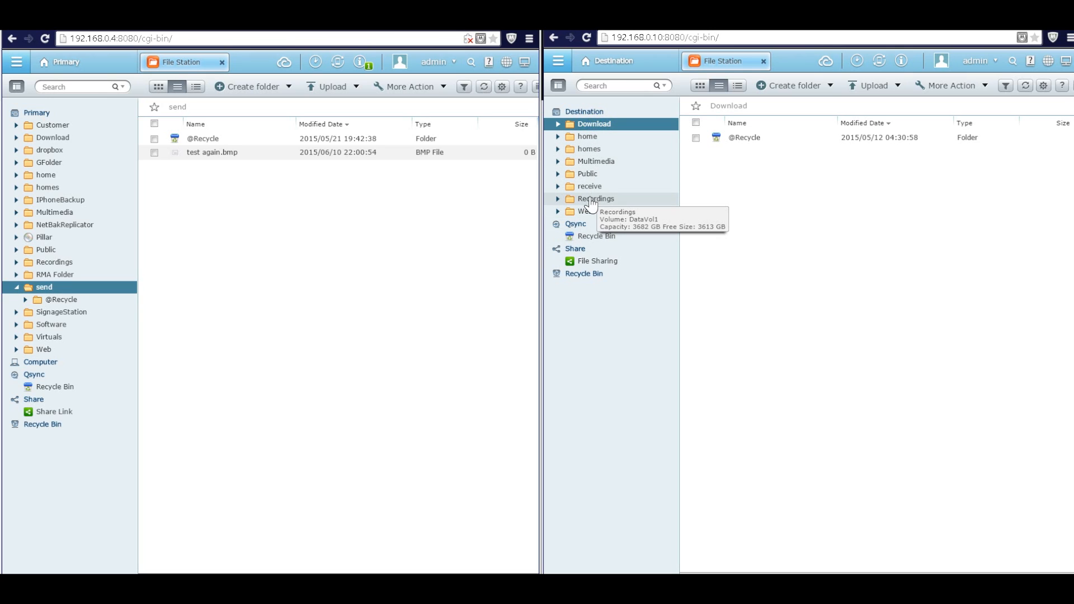
pyautogui.click(589, 186)
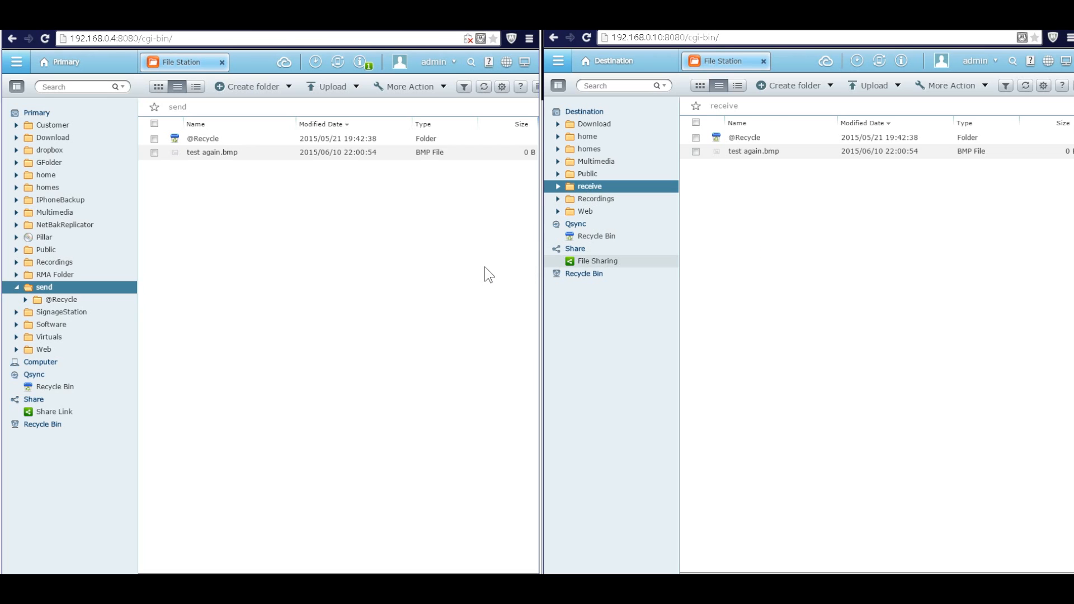
pyautogui.moveTo(486, 268)
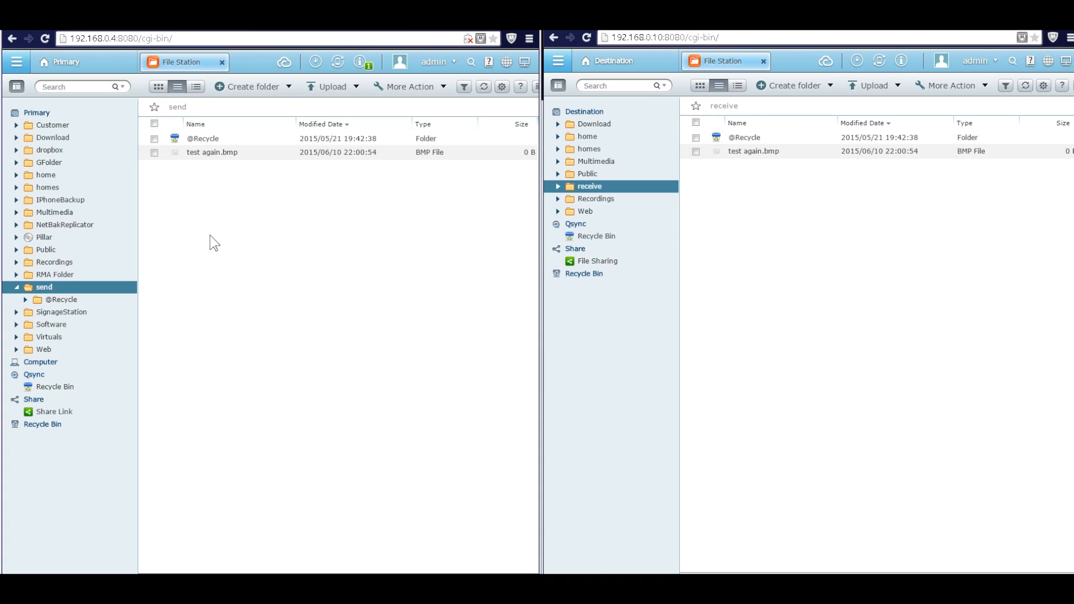
pyautogui.moveTo(732, 259)
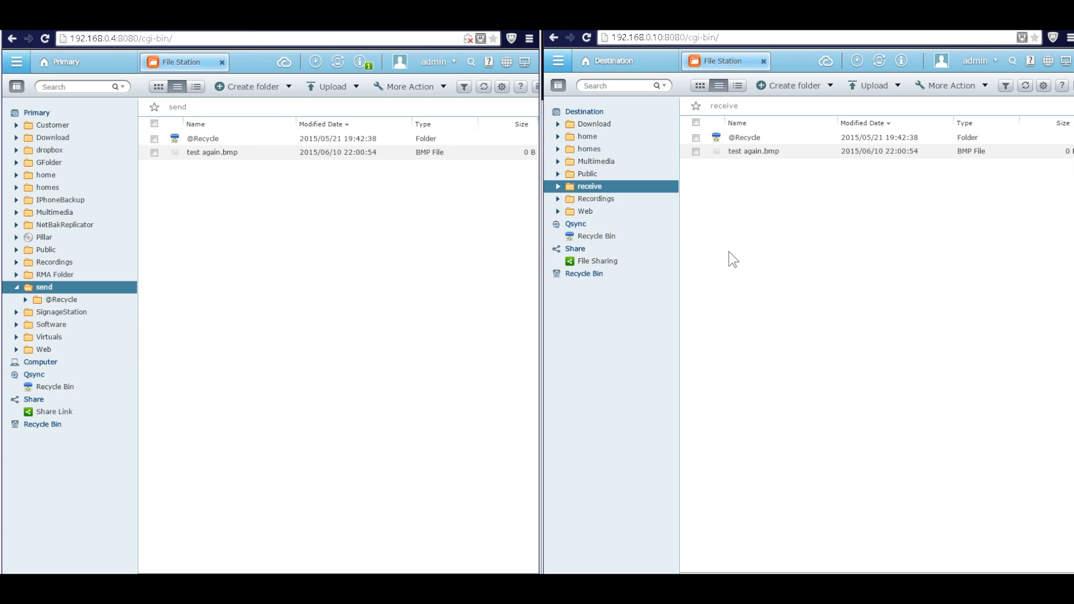
pyautogui.moveTo(248, 86)
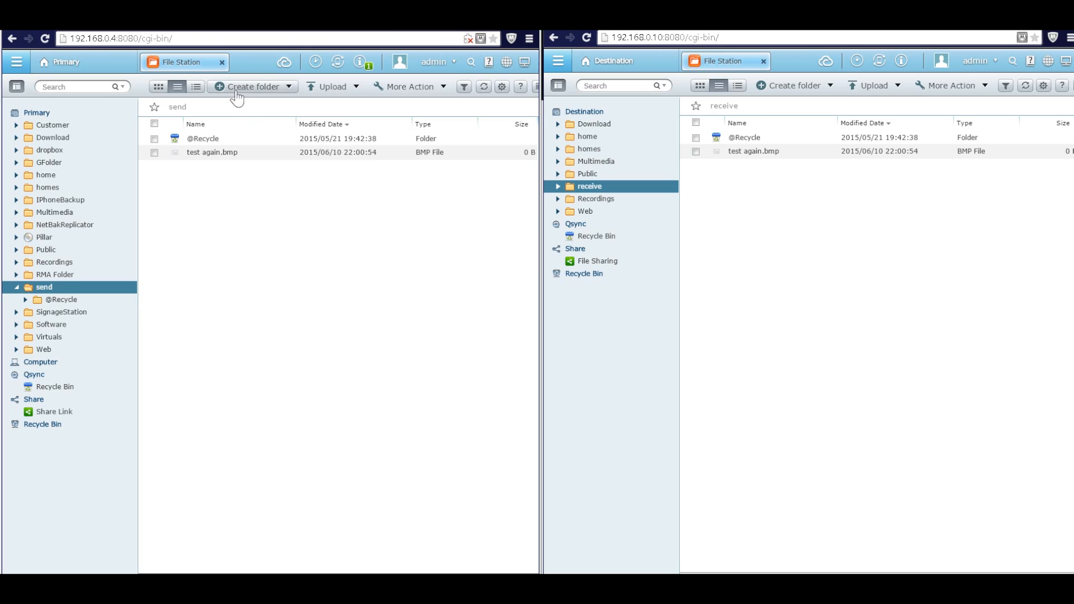